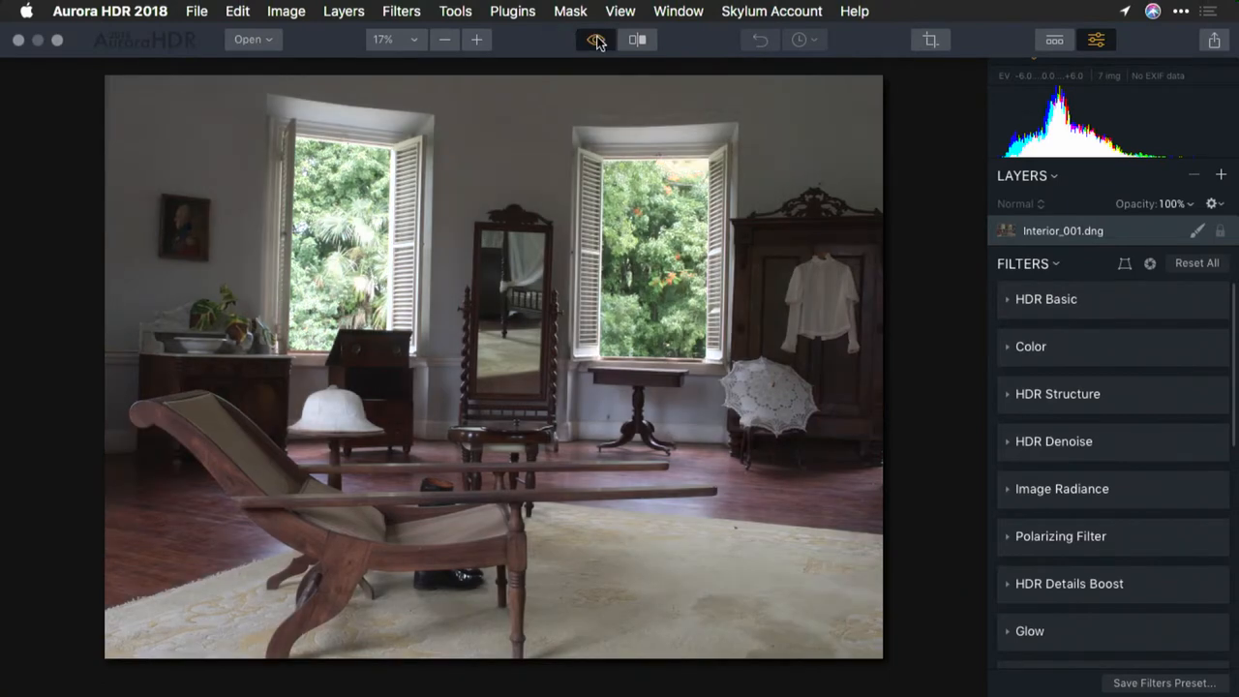
Toggle Quick Preview twice to compare the original photo against the merged HDR result
click(594, 40)
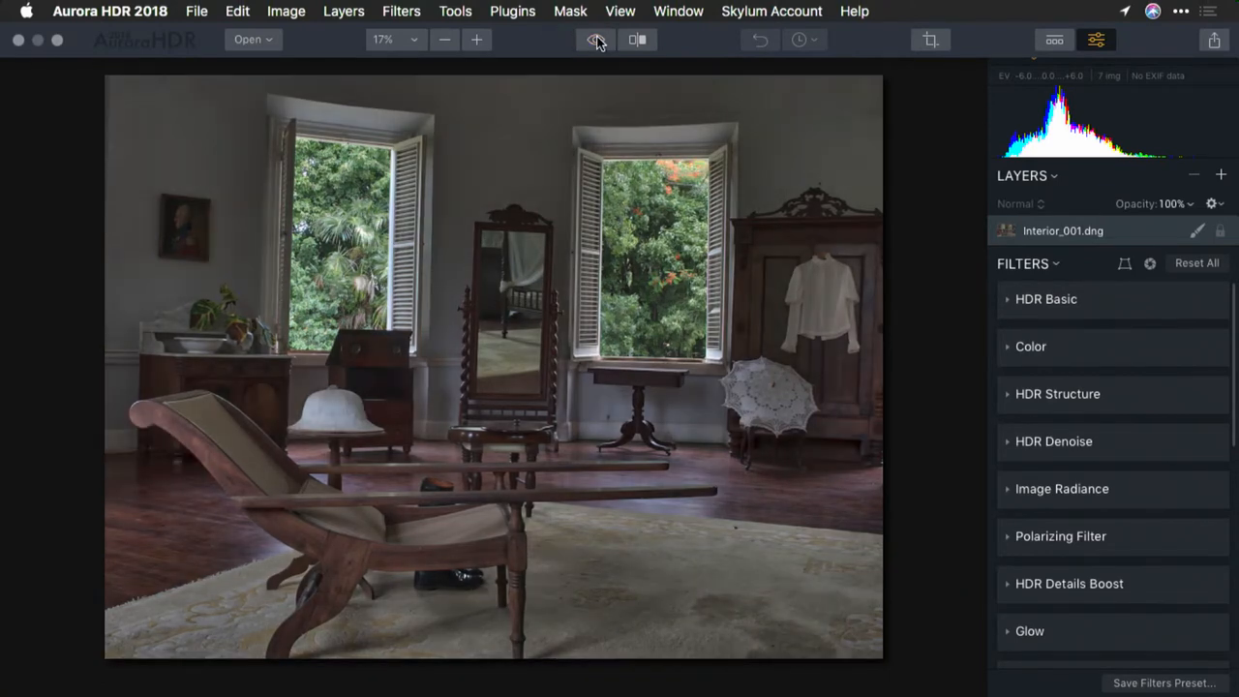
click(596, 40)
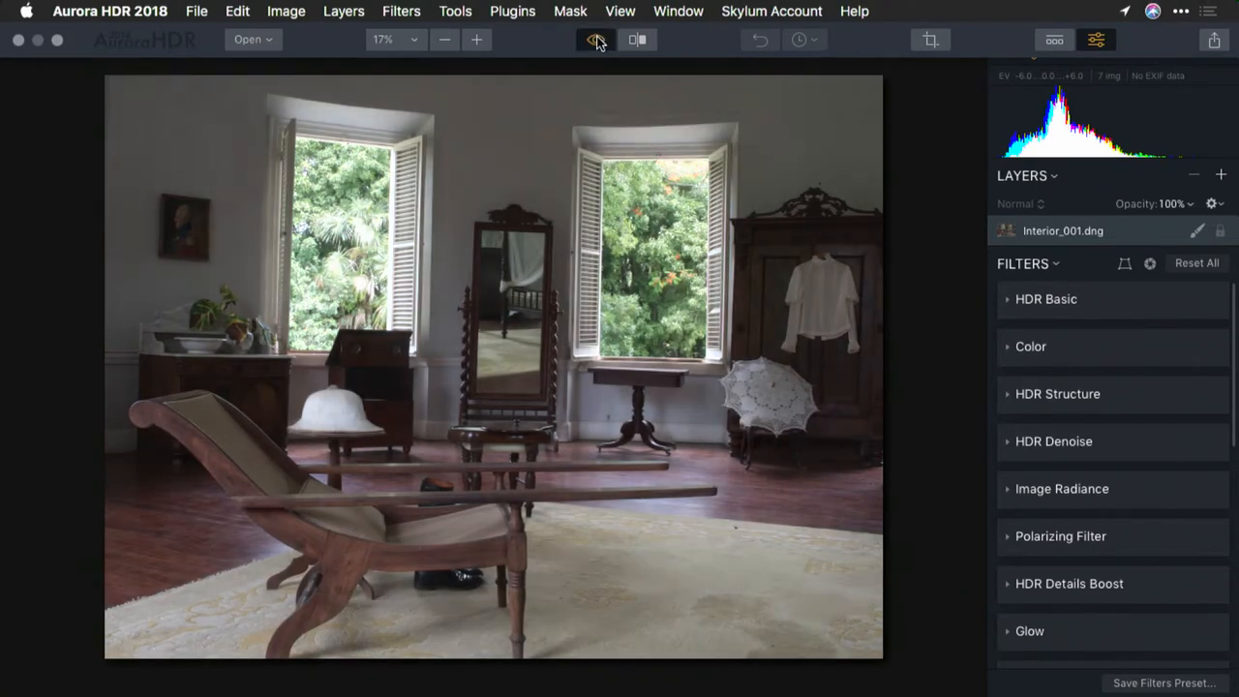
click(595, 40)
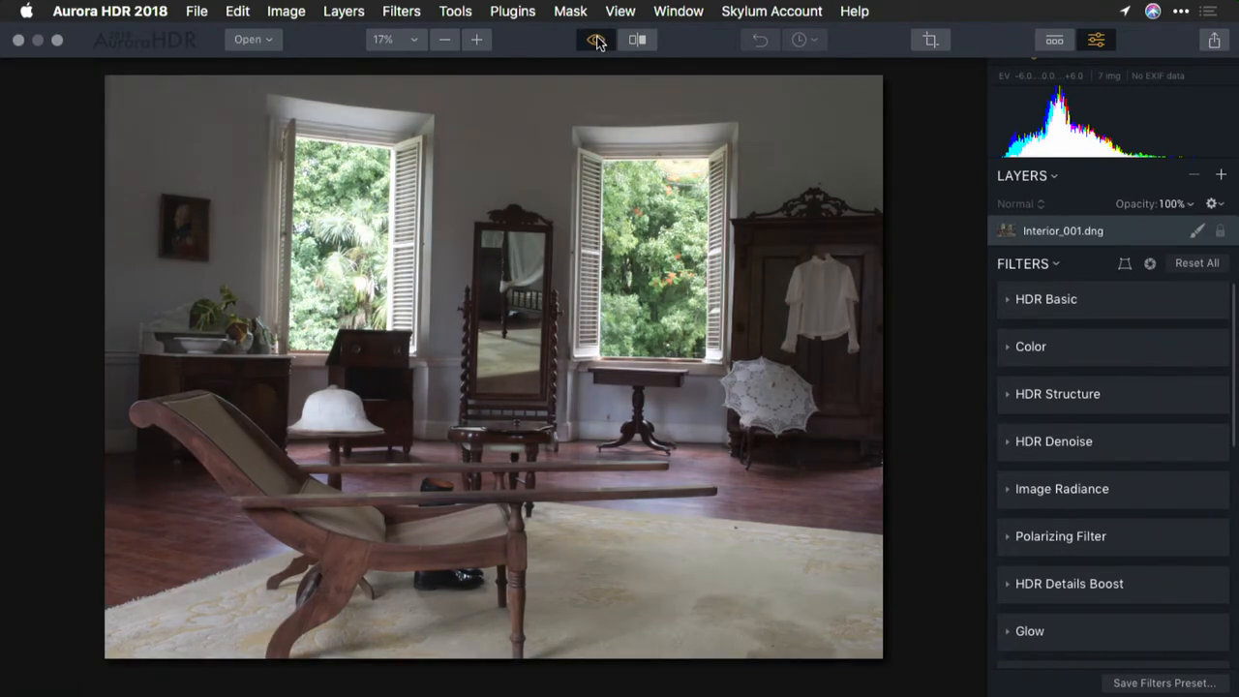
click(595, 40)
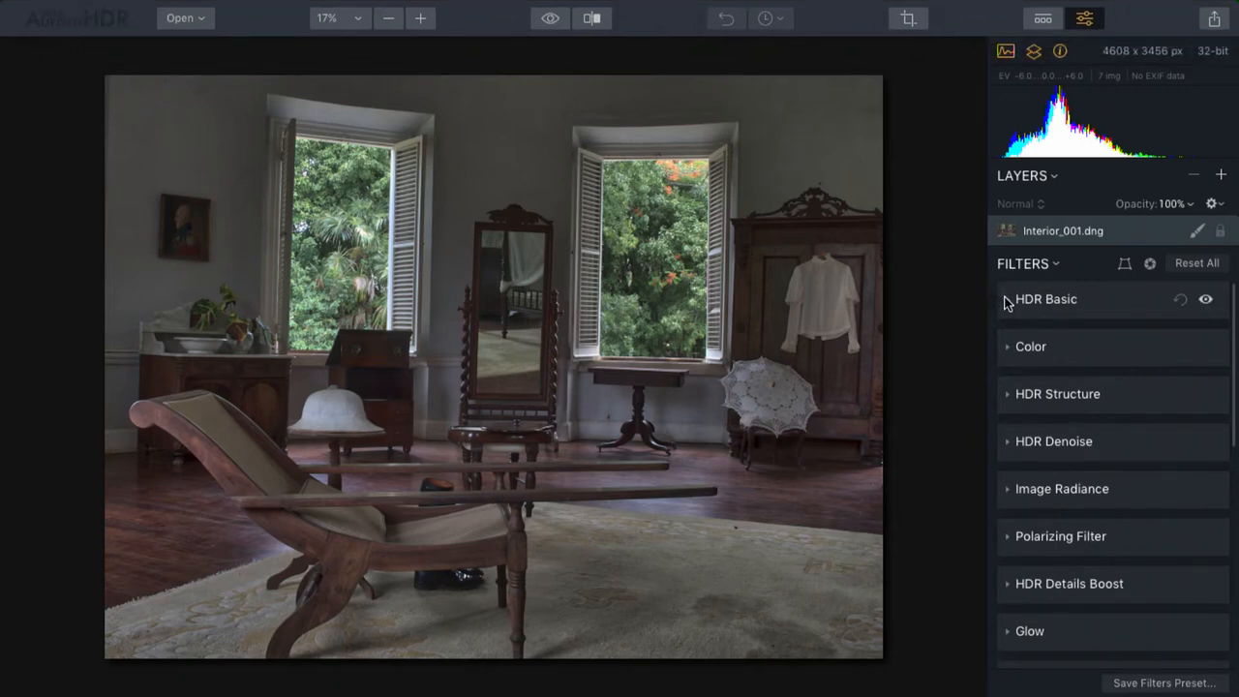
Expand and collapse HDR Basic, then show the preset thumbnails
click(1045, 298)
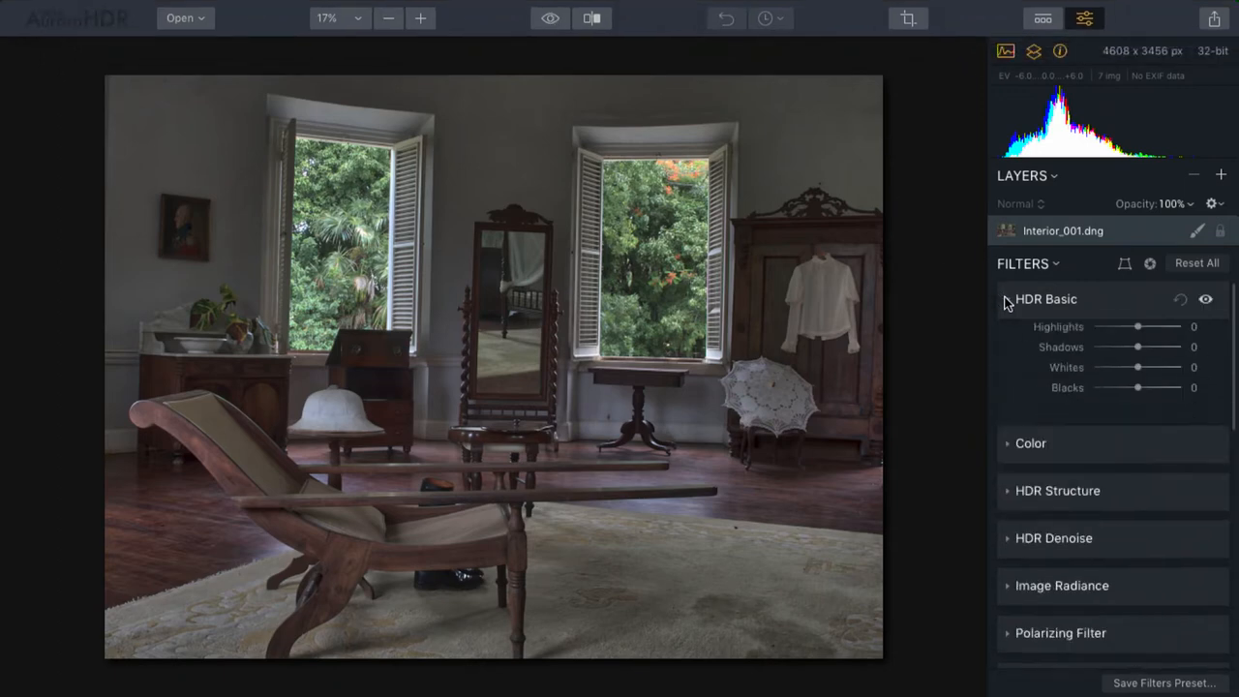
click(1045, 299)
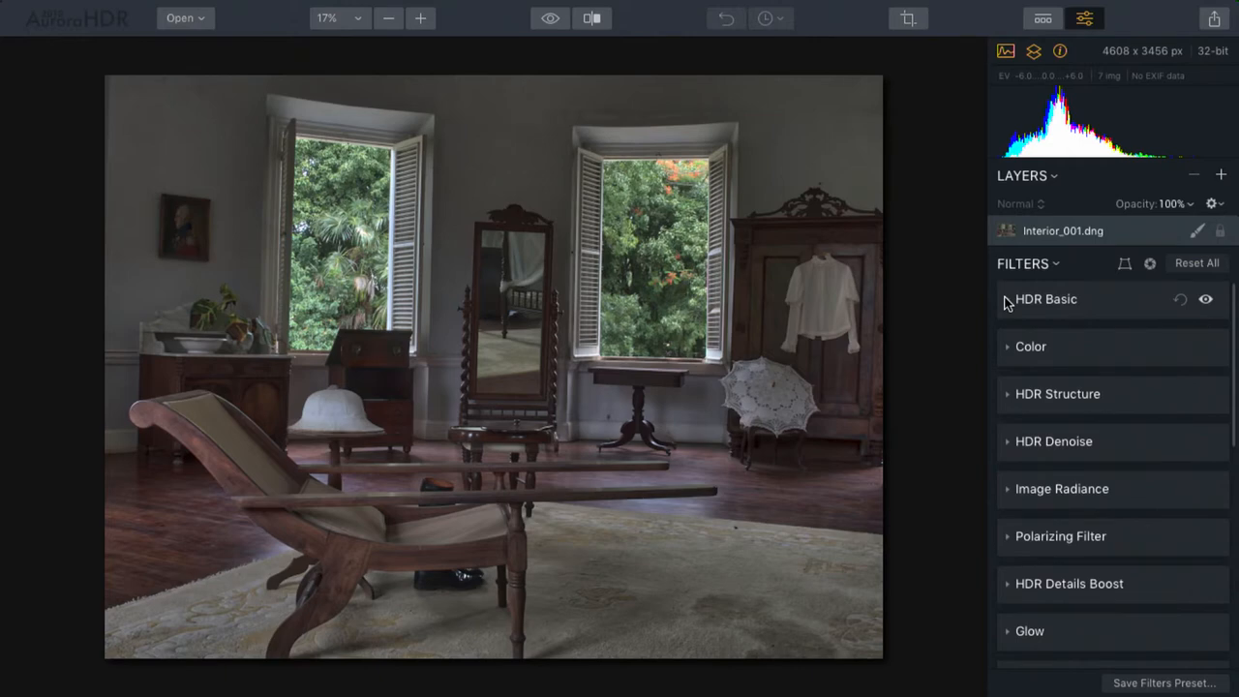
click(1040, 18)
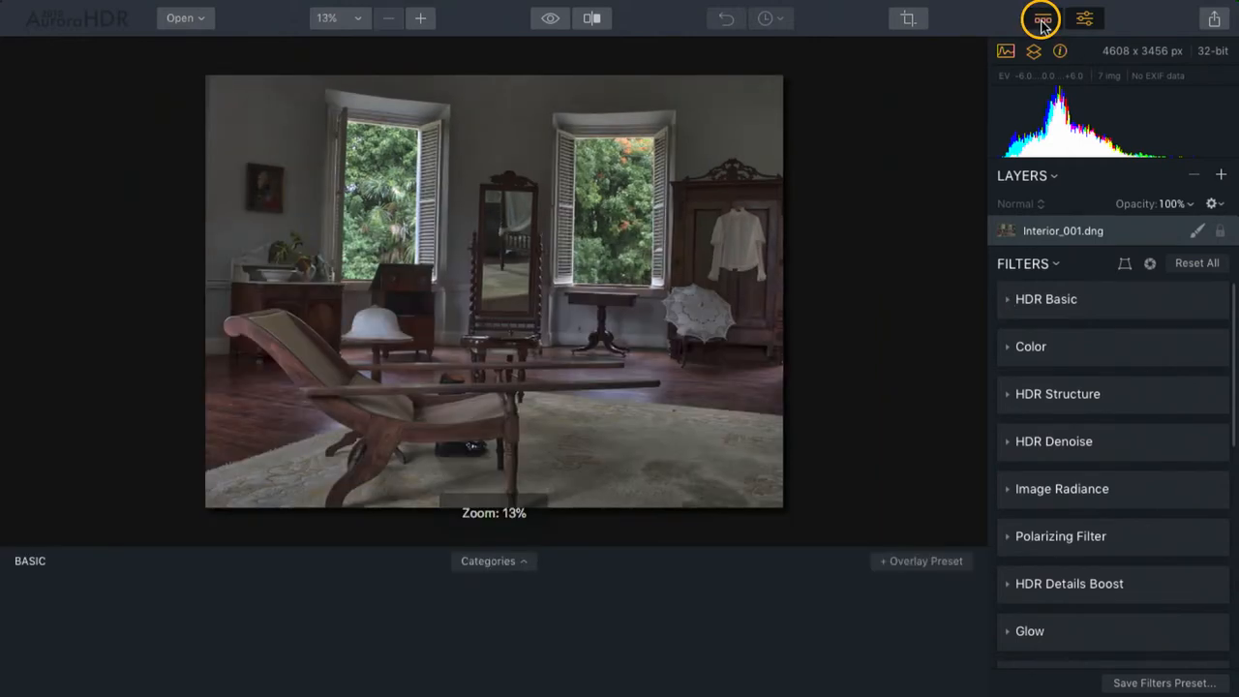
Apply the Smart Enhancer preset from the Basic presets category at Amount 100
click(488, 560)
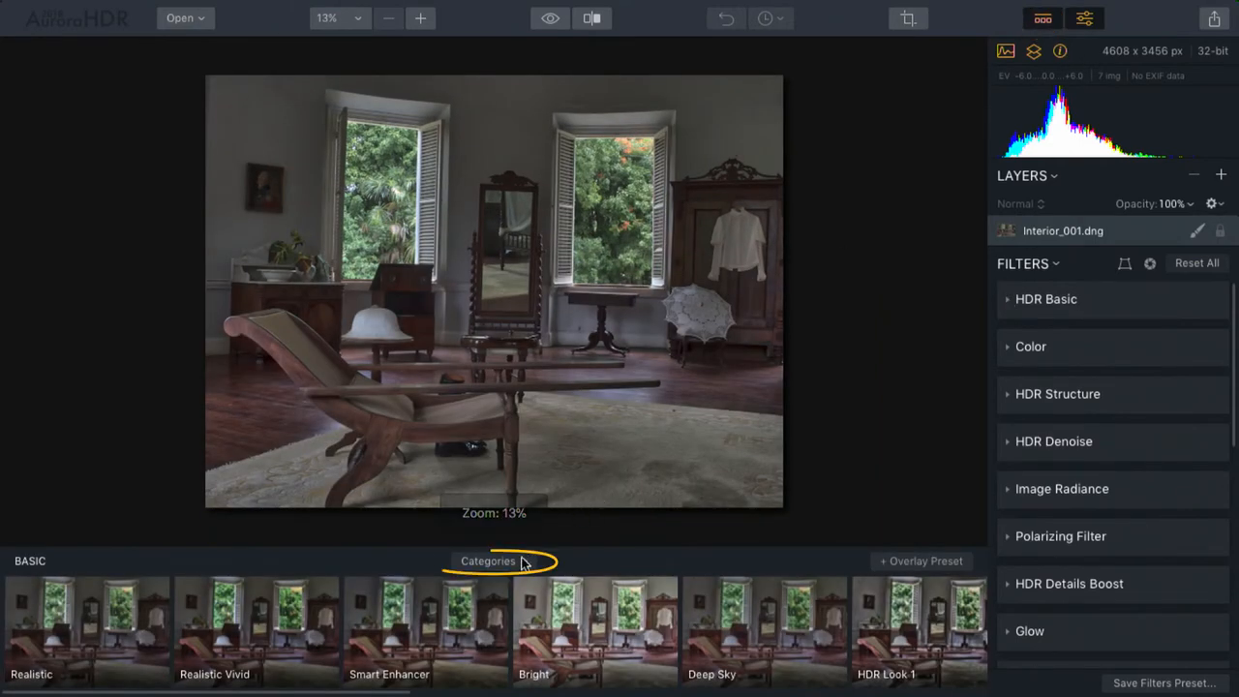
click(493, 561)
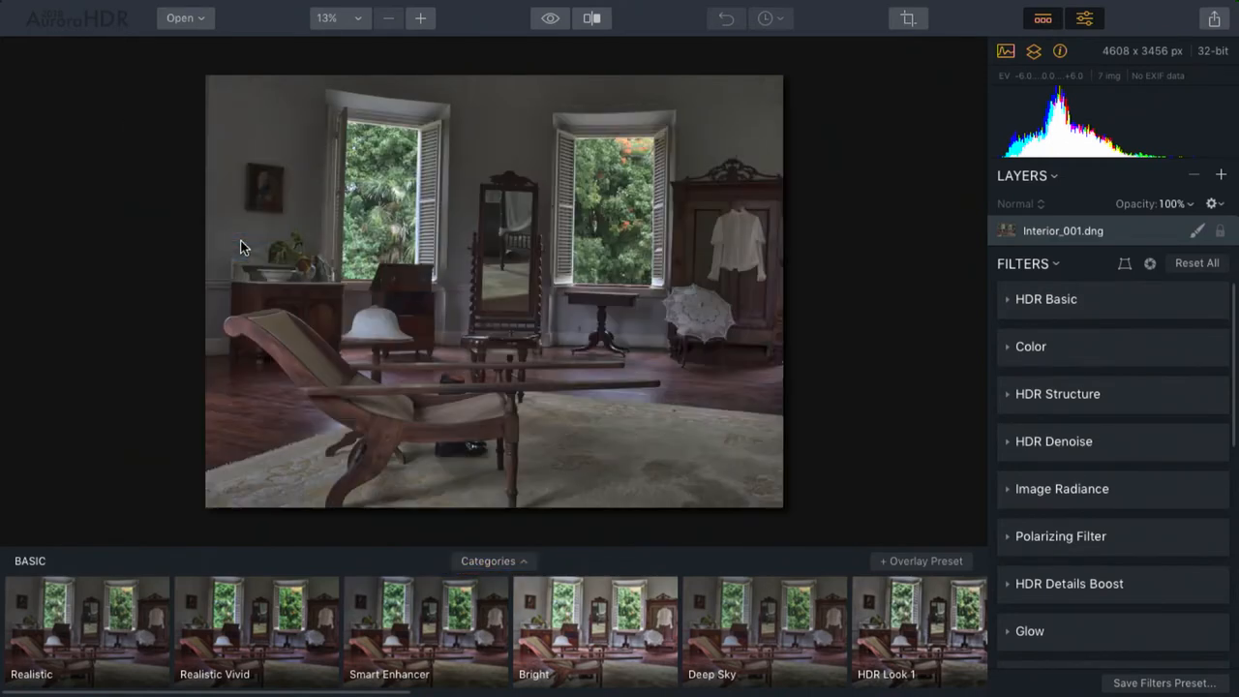
click(425, 629)
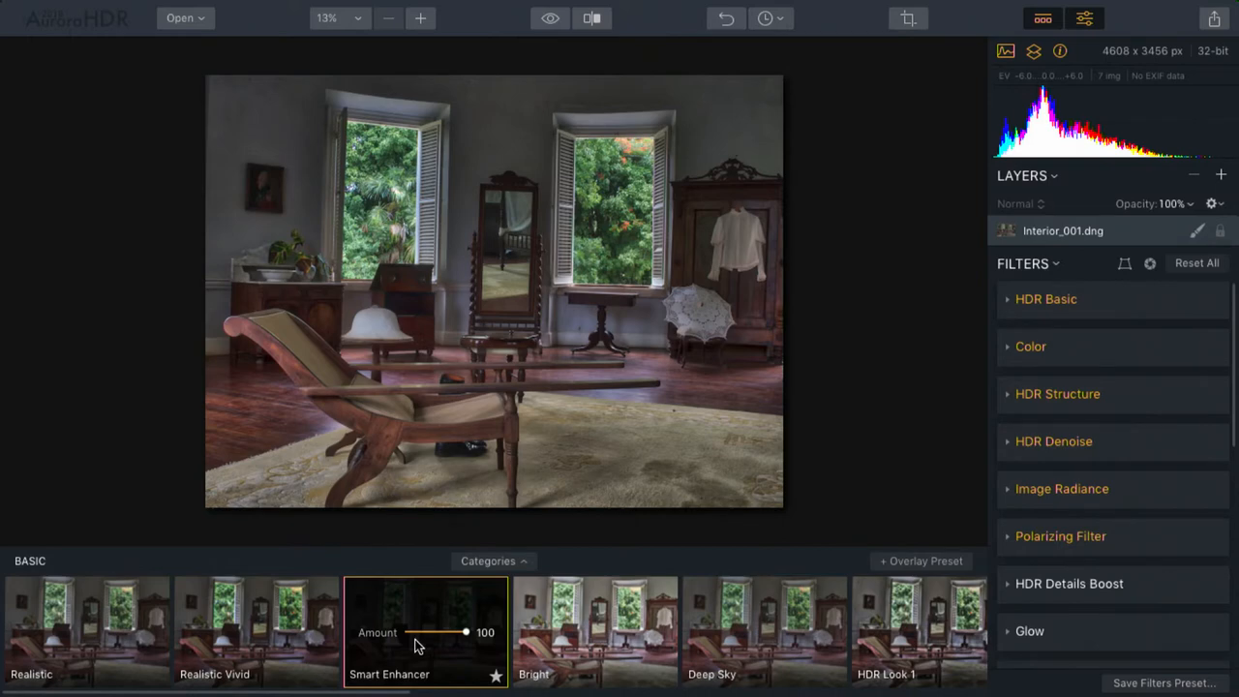
mouse_move(571, 298)
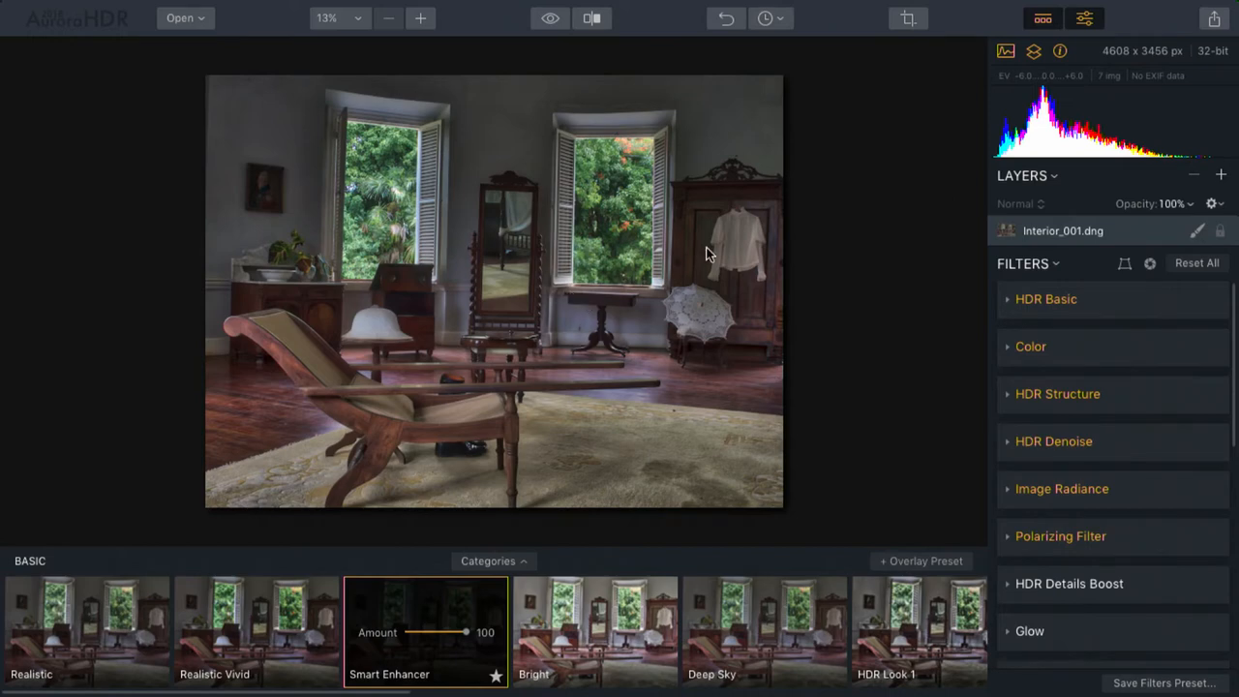
mouse_move(1091, 433)
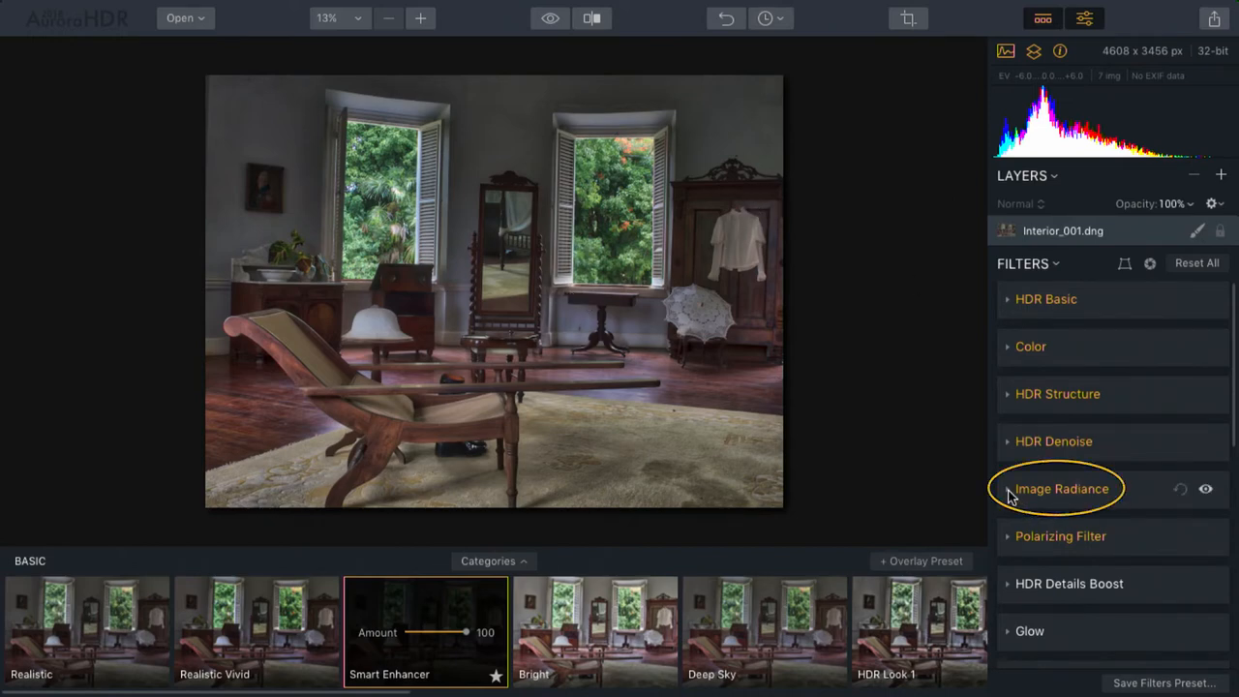
Set Image Radiance Shadows to 95 and Amount to 41, toggling it off and on
click(1061, 488)
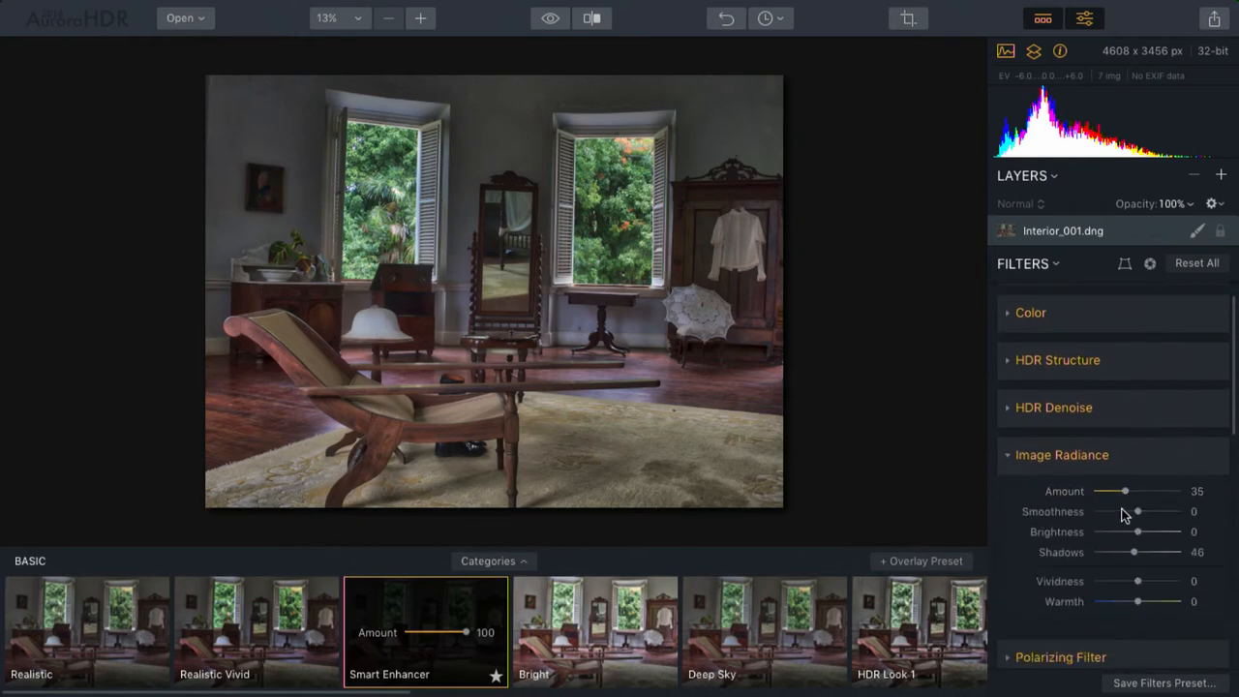
drag(1135, 551, 1171, 552)
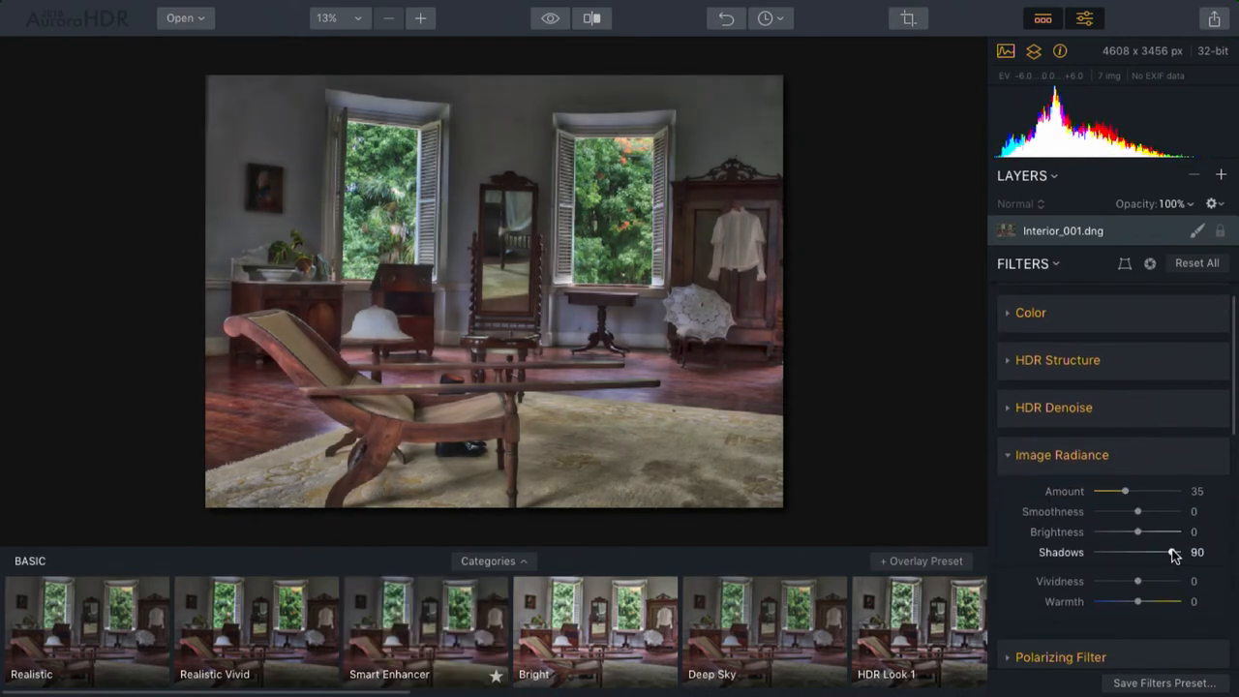
drag(1171, 552, 1179, 552)
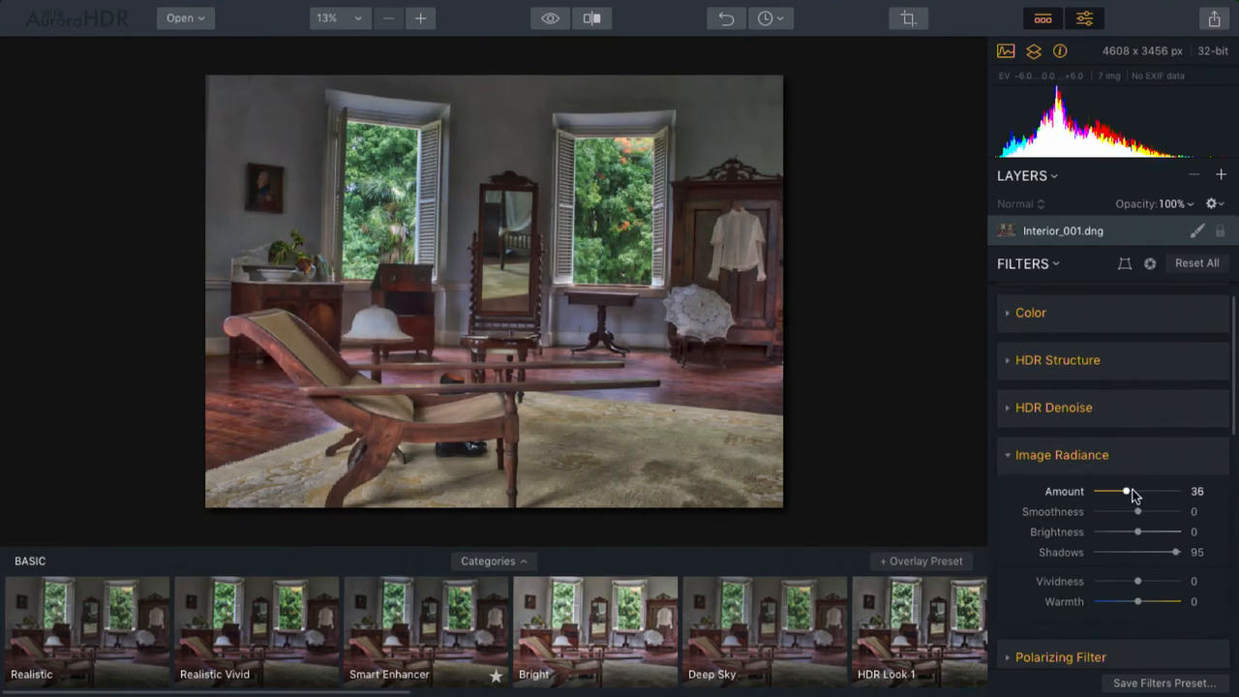
drag(1125, 491, 1131, 491)
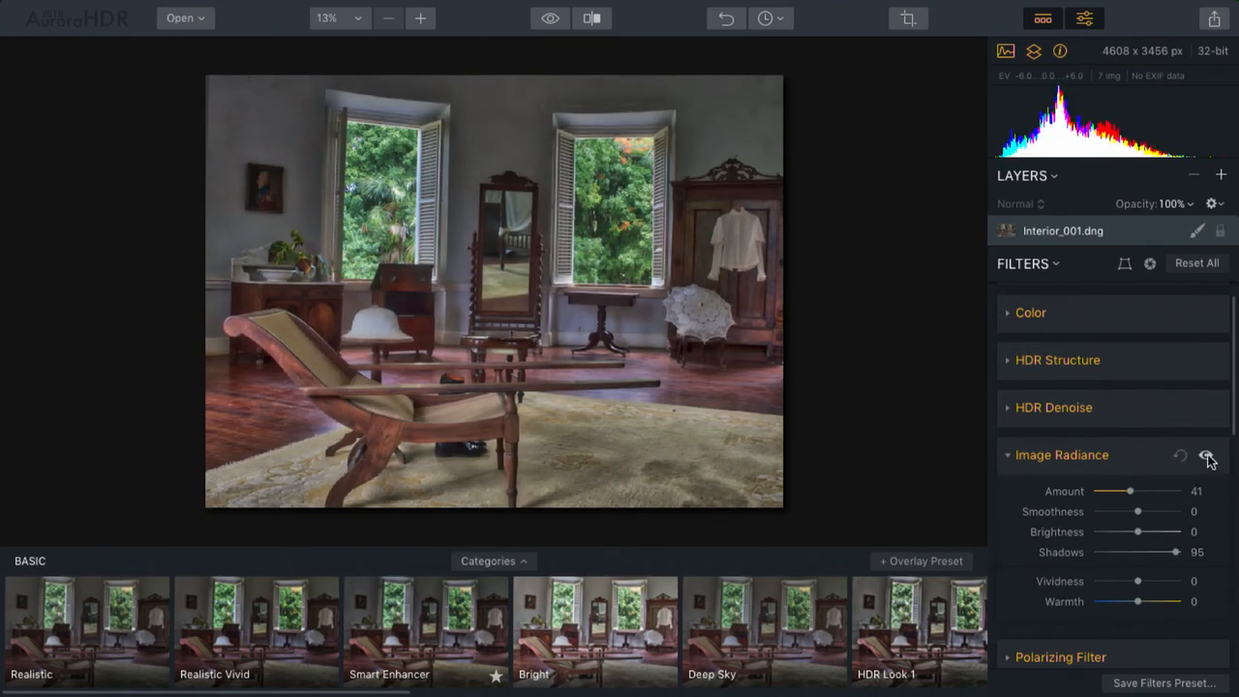
click(1207, 455)
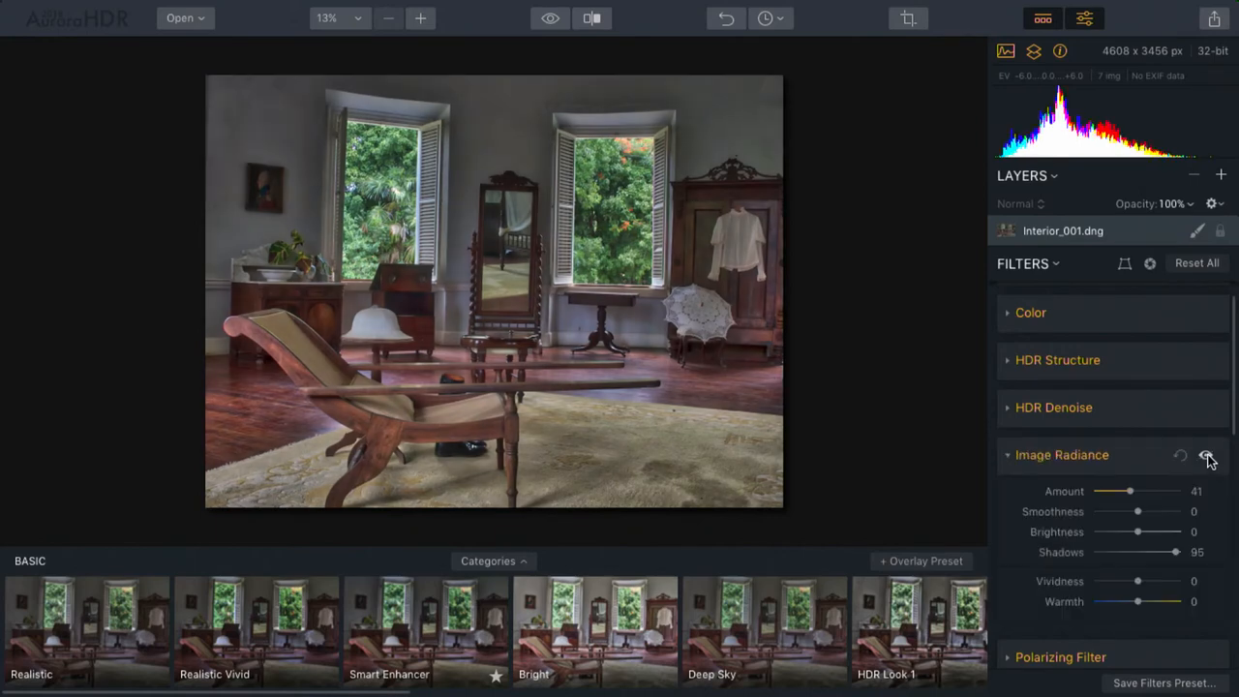
click(1061, 455)
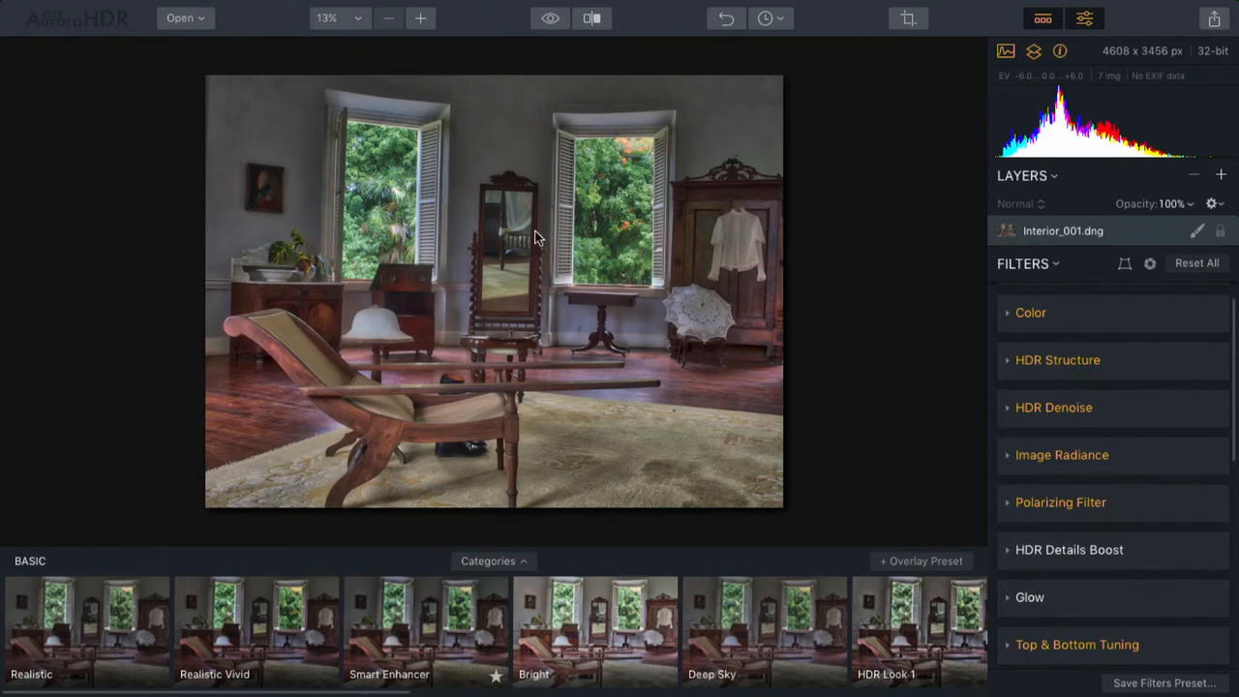
mouse_move(332, 100)
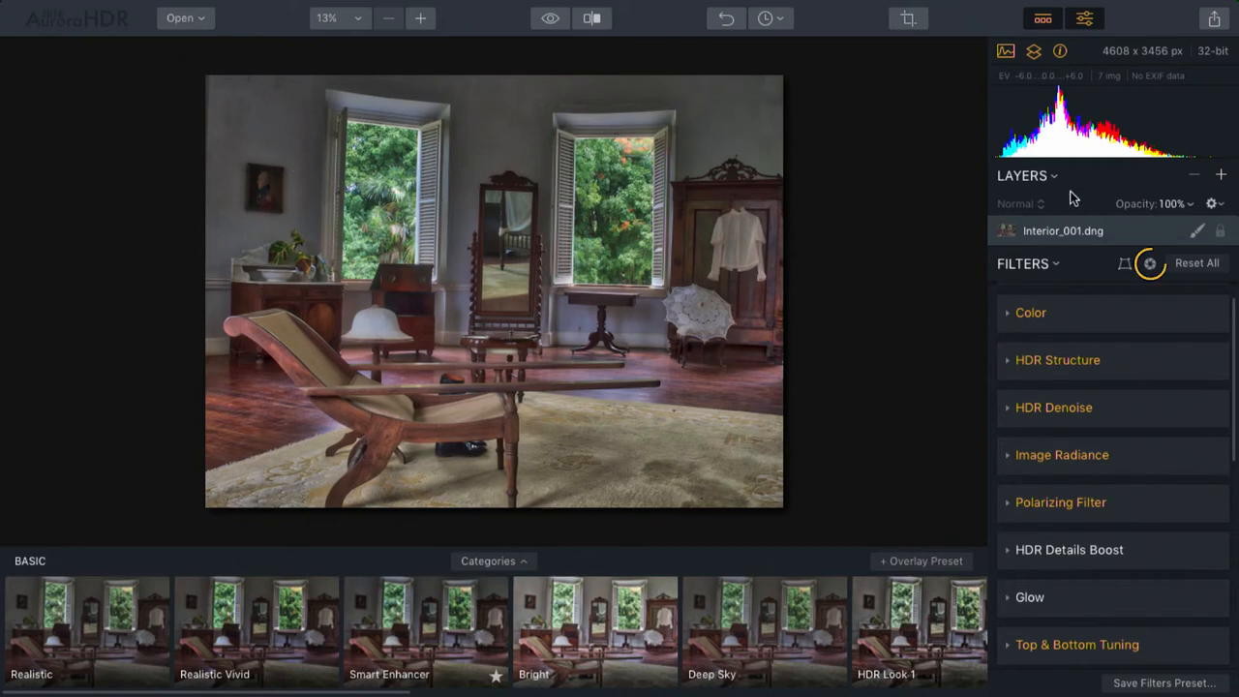
mouse_move(1150, 264)
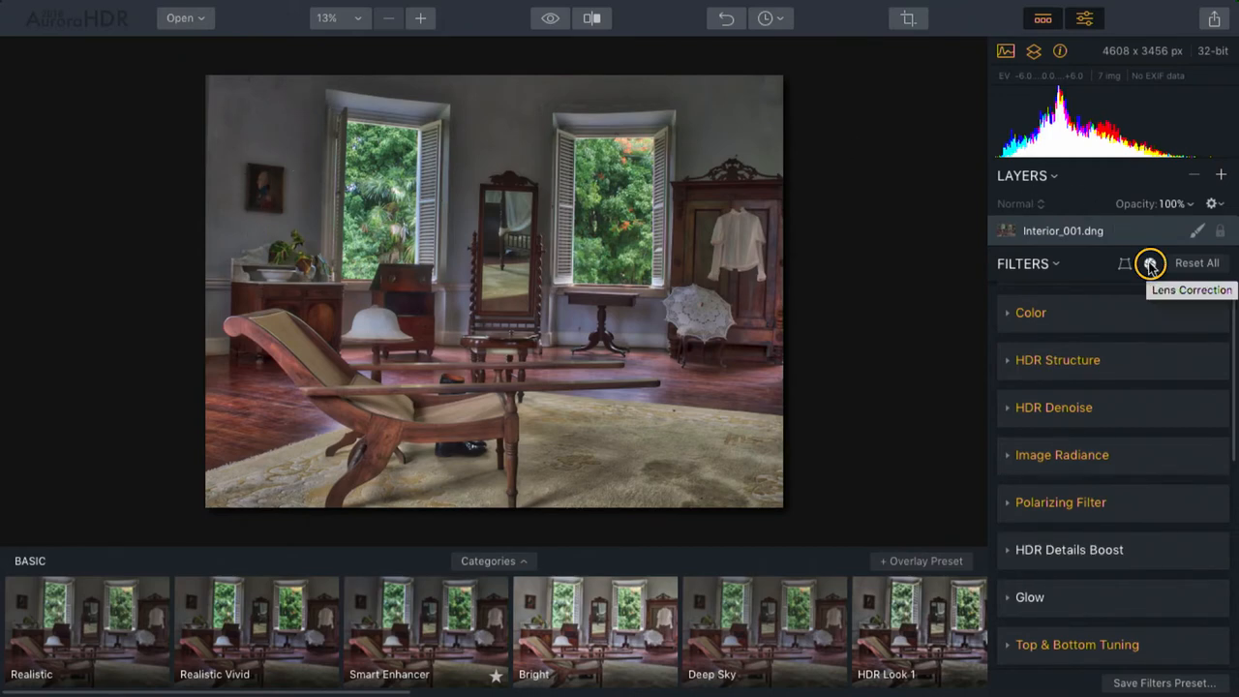
Try Lens Correction Distortion values from +38 to -40, settling at -4
click(1149, 263)
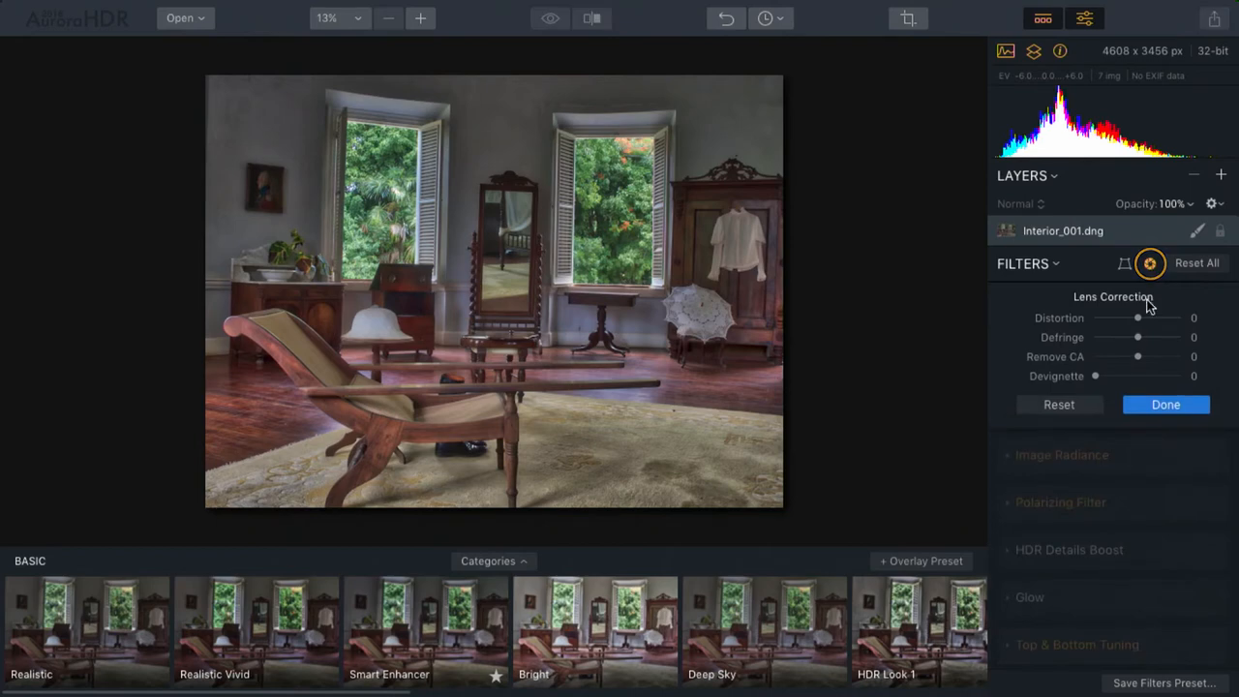
drag(1137, 318, 1135, 318)
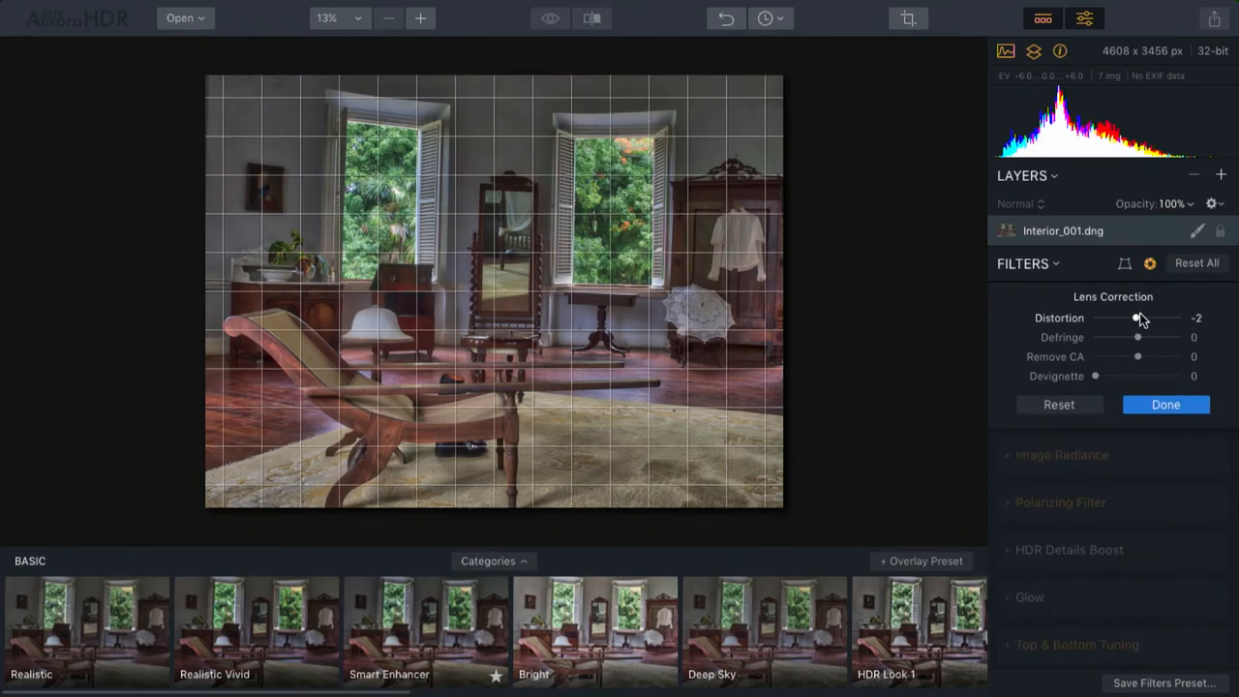
drag(1136, 317, 1151, 318)
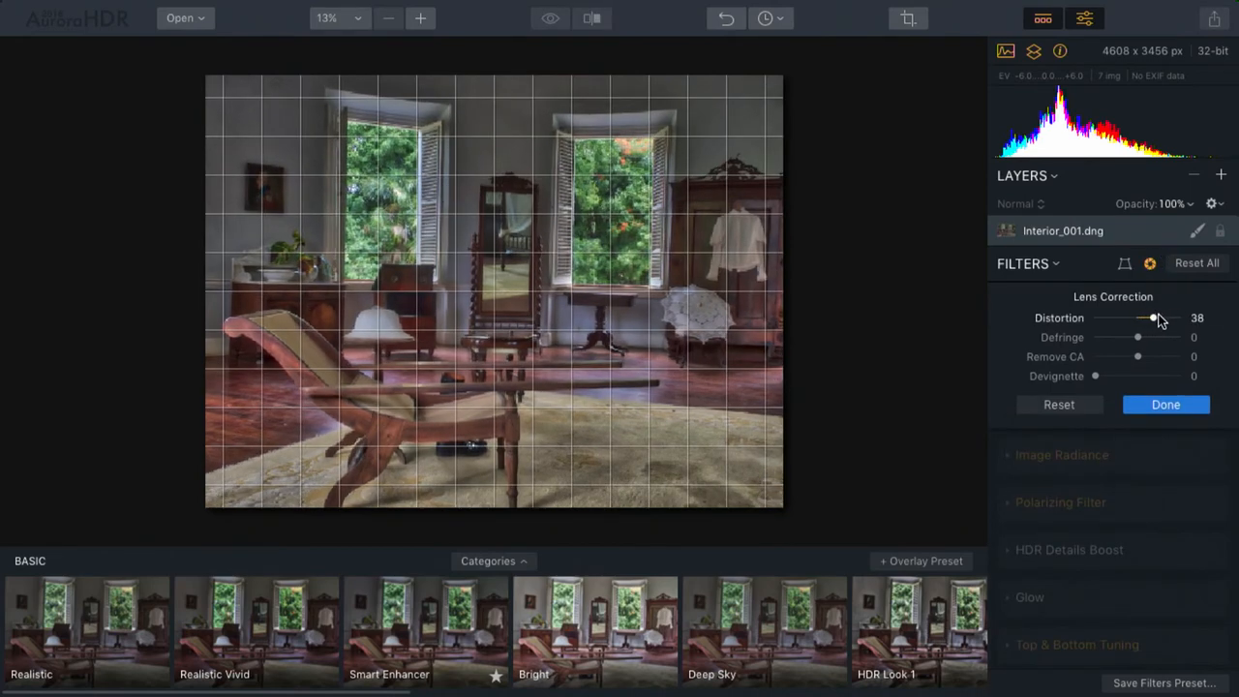
drag(1152, 318, 1135, 318)
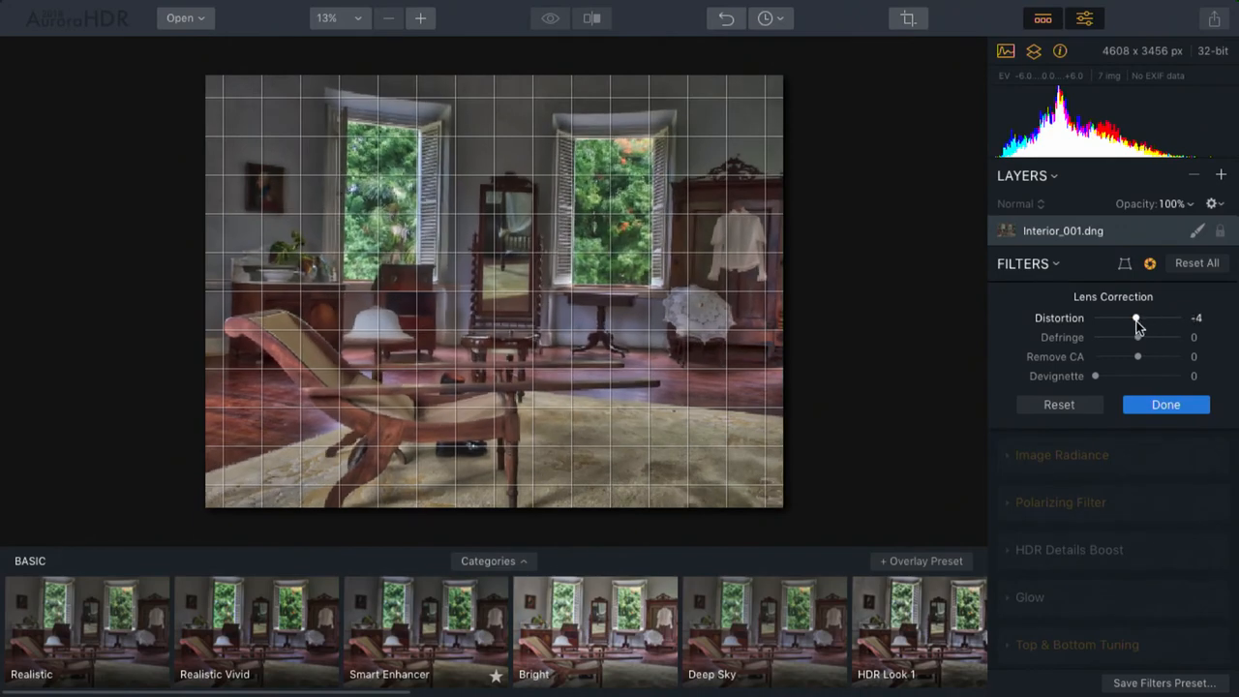
drag(1135, 318, 1121, 319)
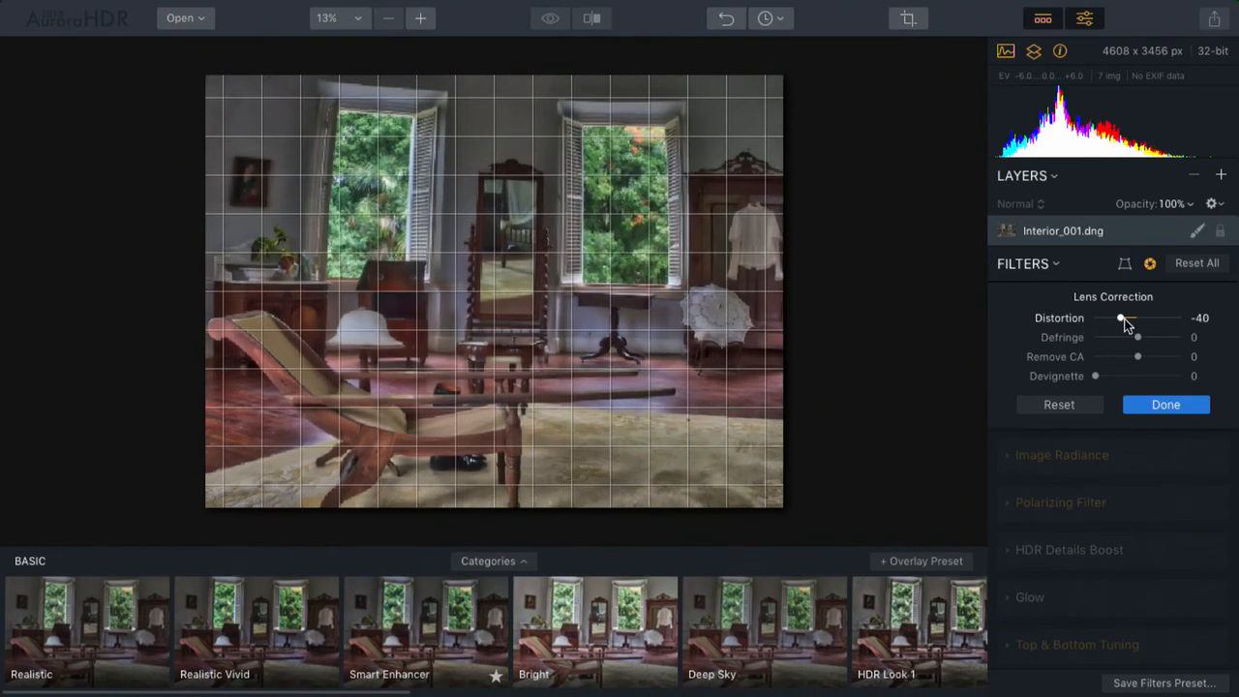
drag(1121, 318, 1135, 318)
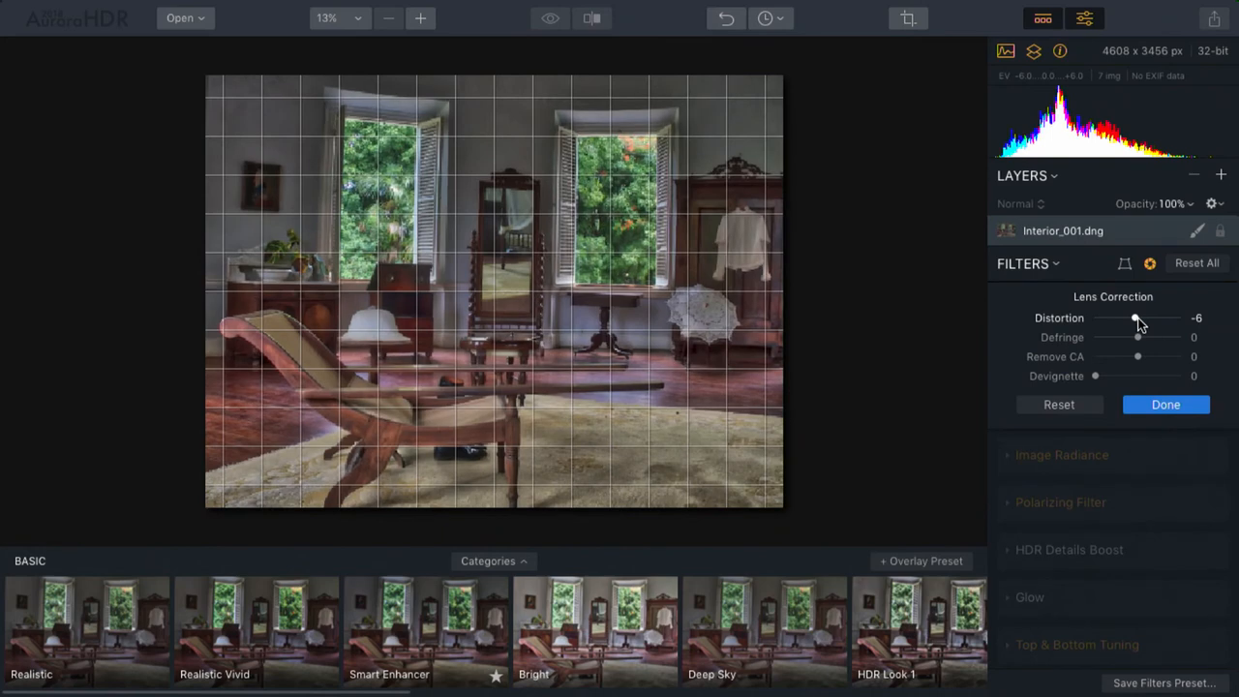
drag(1135, 318, 1140, 318)
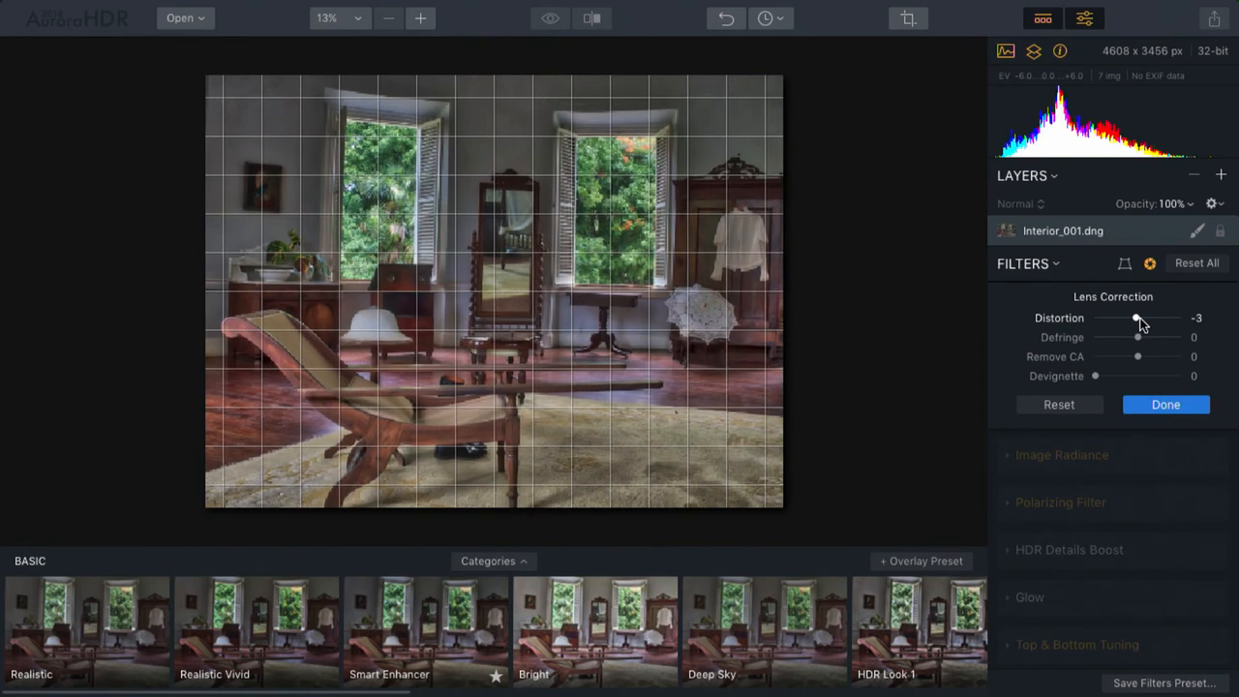
drag(1137, 317, 1132, 317)
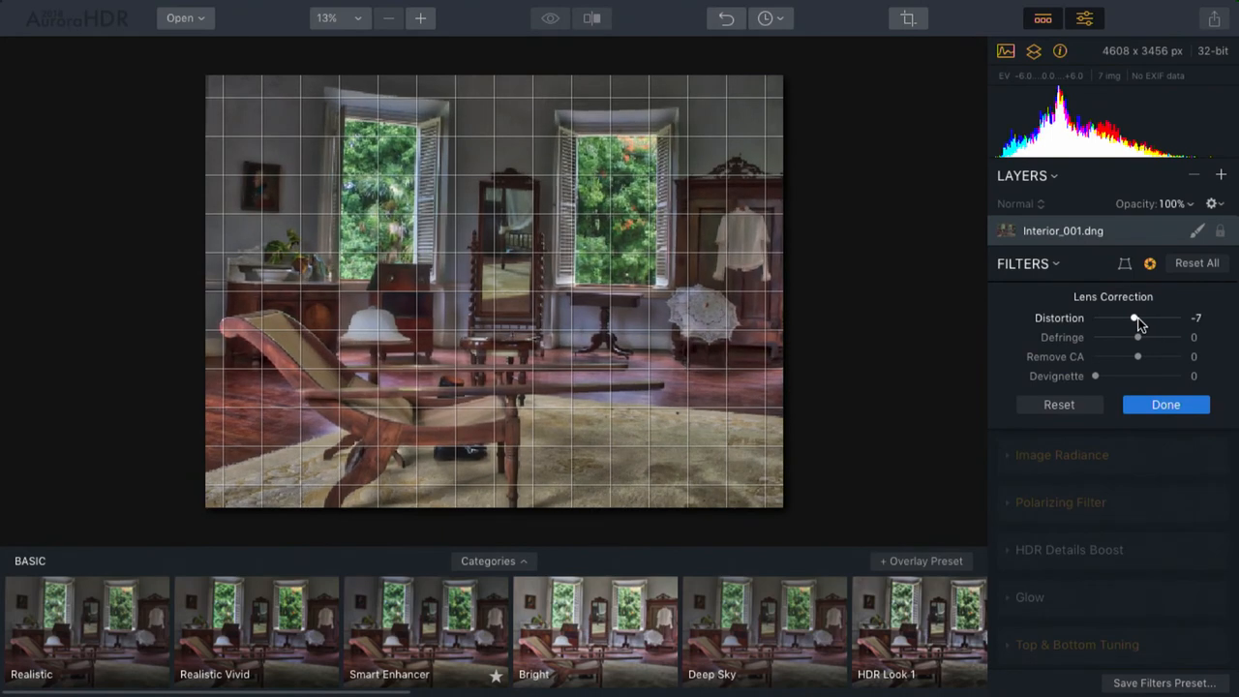
drag(1133, 319, 1136, 318)
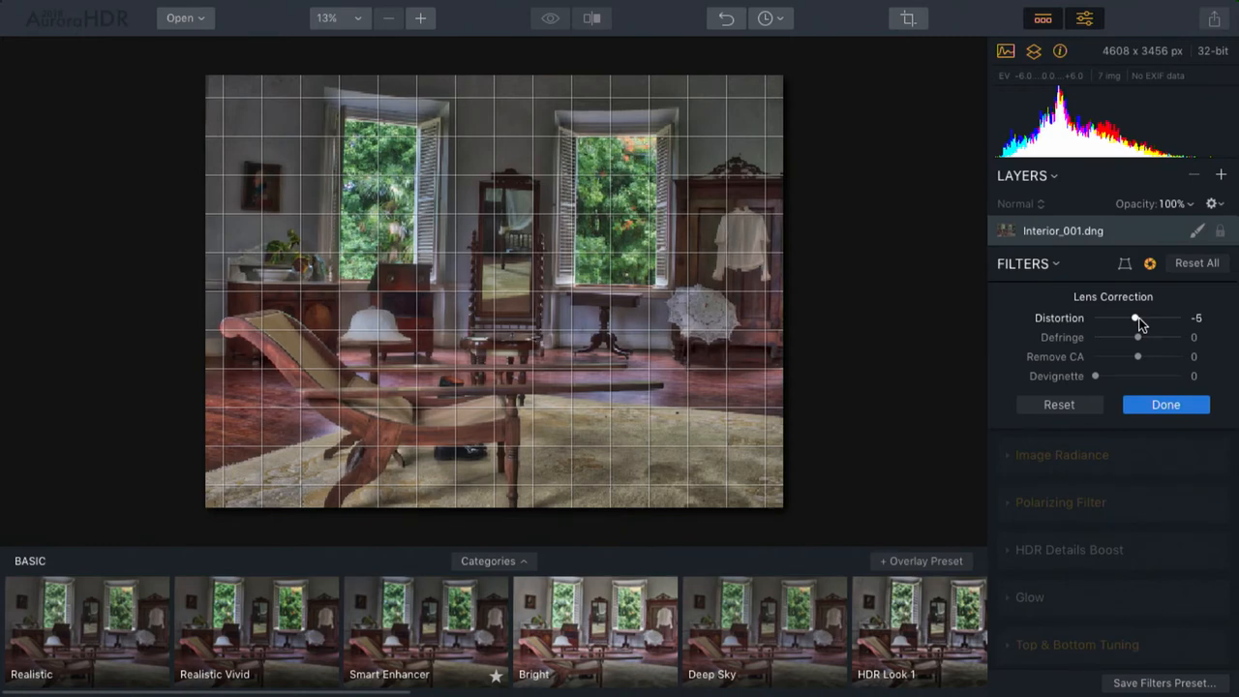
drag(1135, 319, 1139, 319)
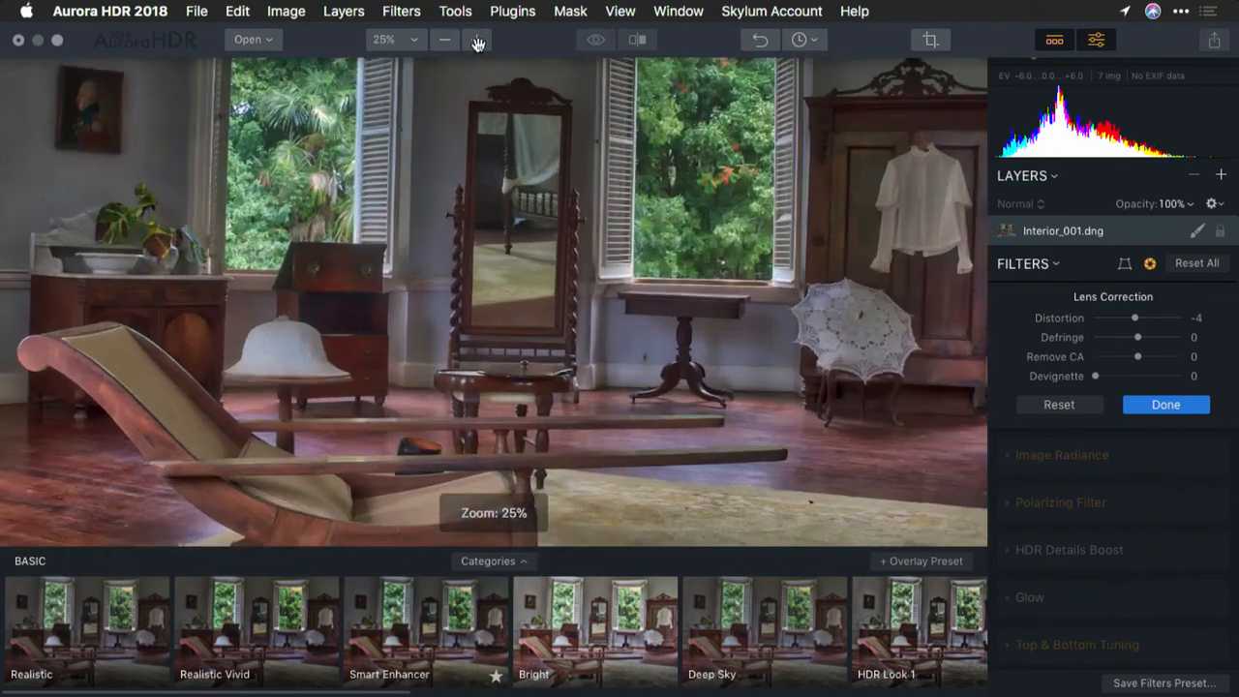
At 100% zoom on the palm foliage, set Defringe to 69 and Remove CA to 36
click(476, 40)
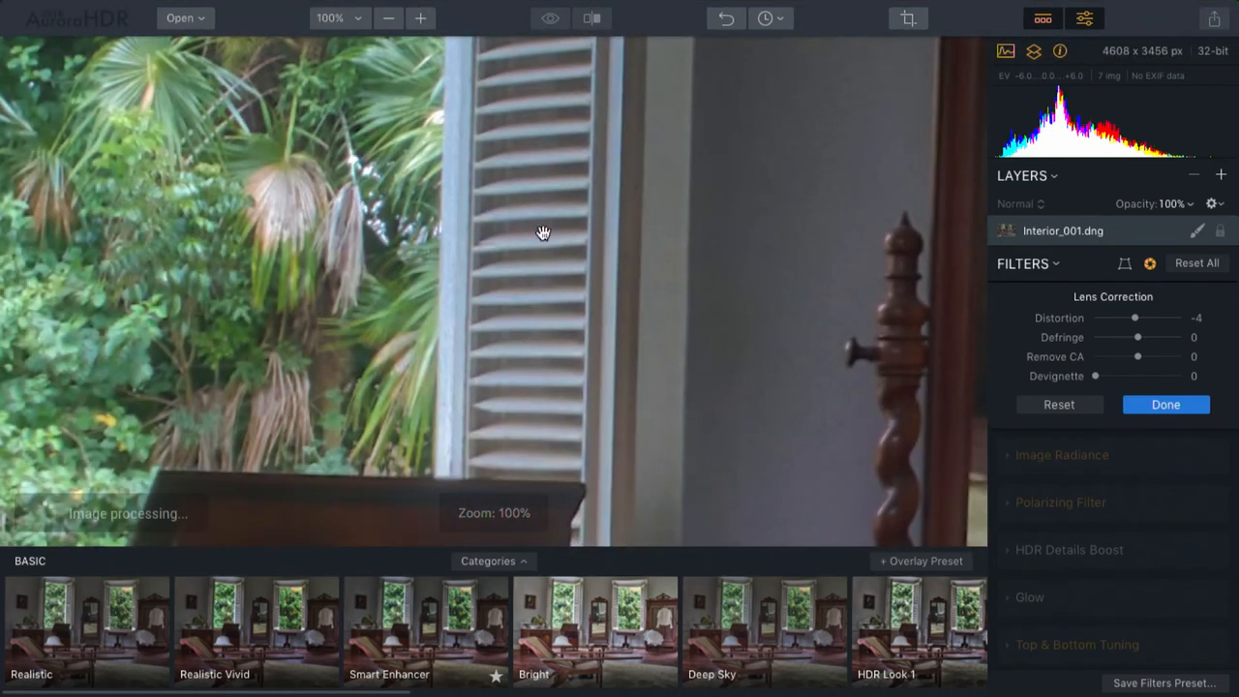
drag(542, 232, 555, 312)
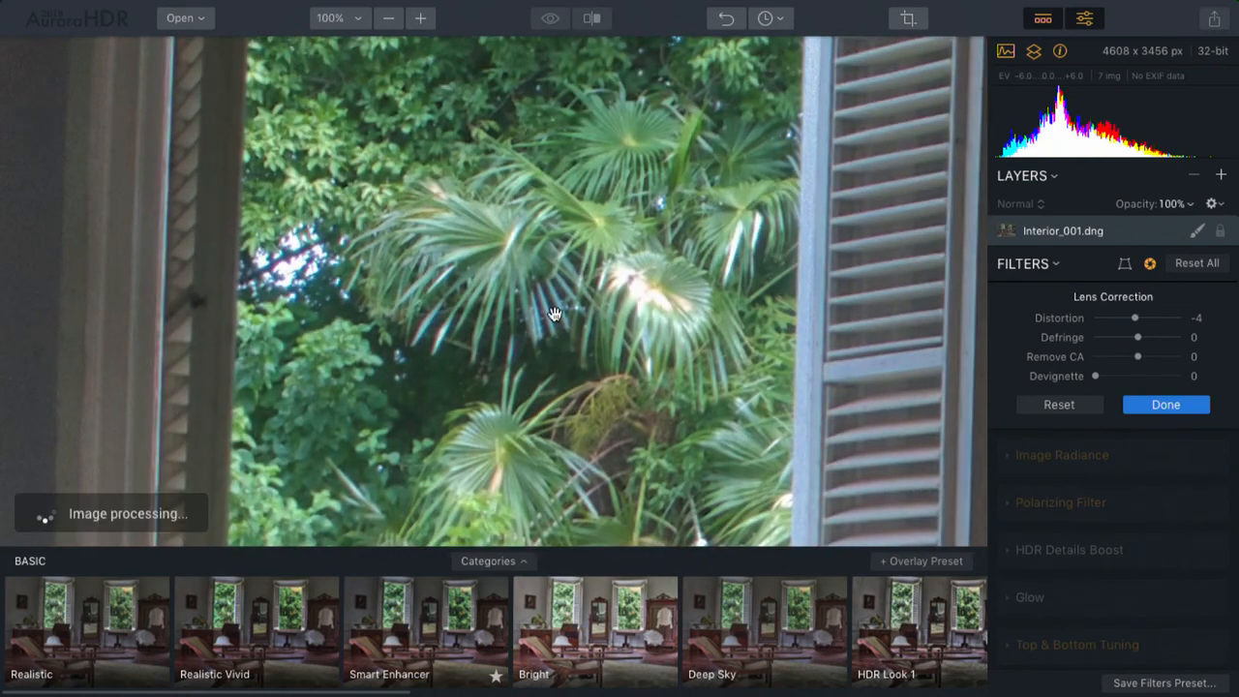
mouse_move(304, 266)
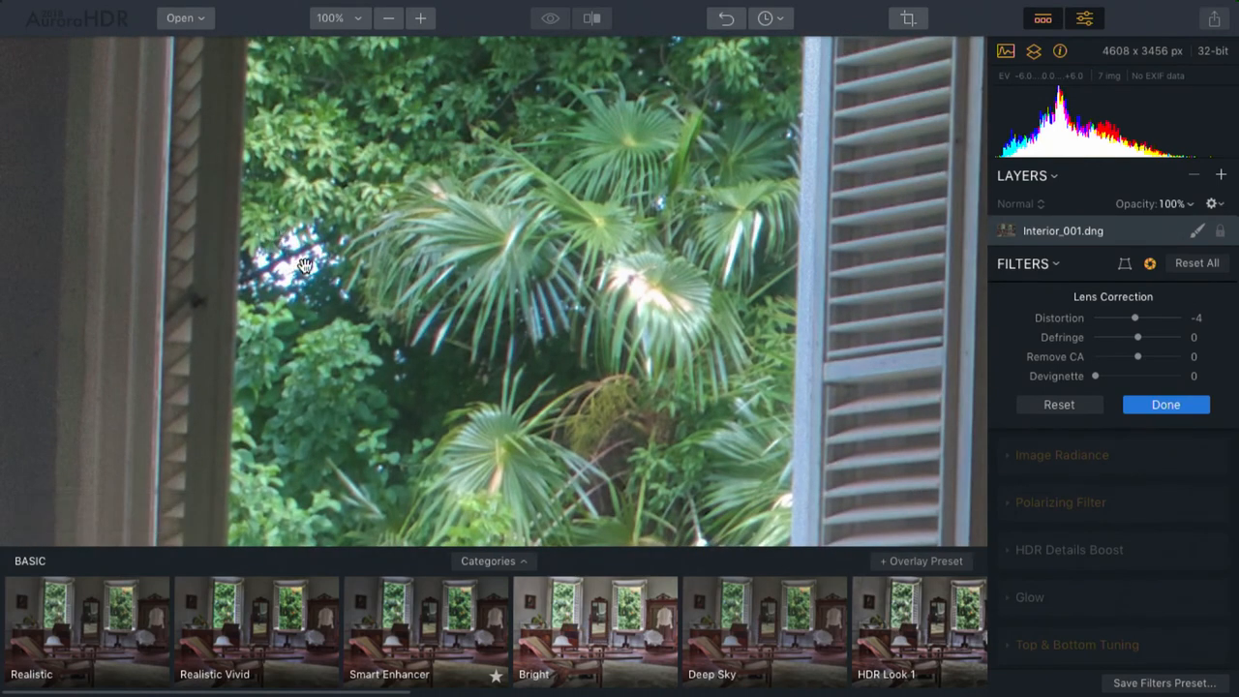
mouse_move(294, 250)
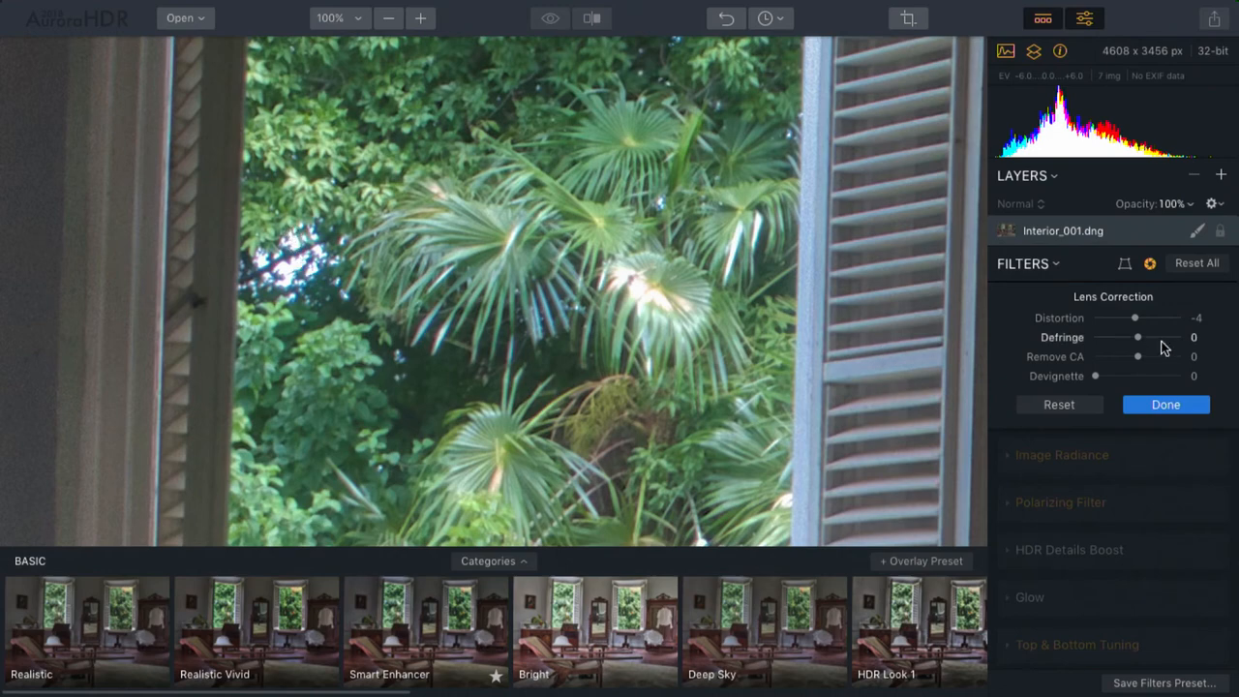
drag(1137, 336, 1170, 336)
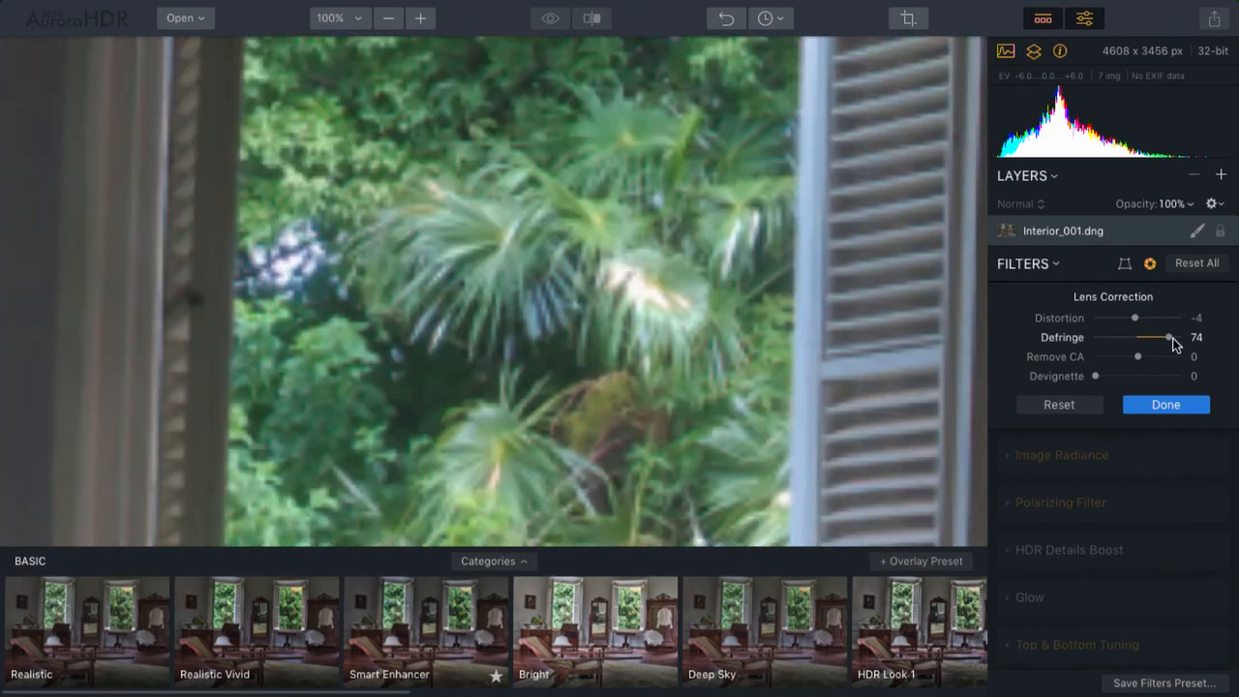
drag(1169, 337, 1165, 337)
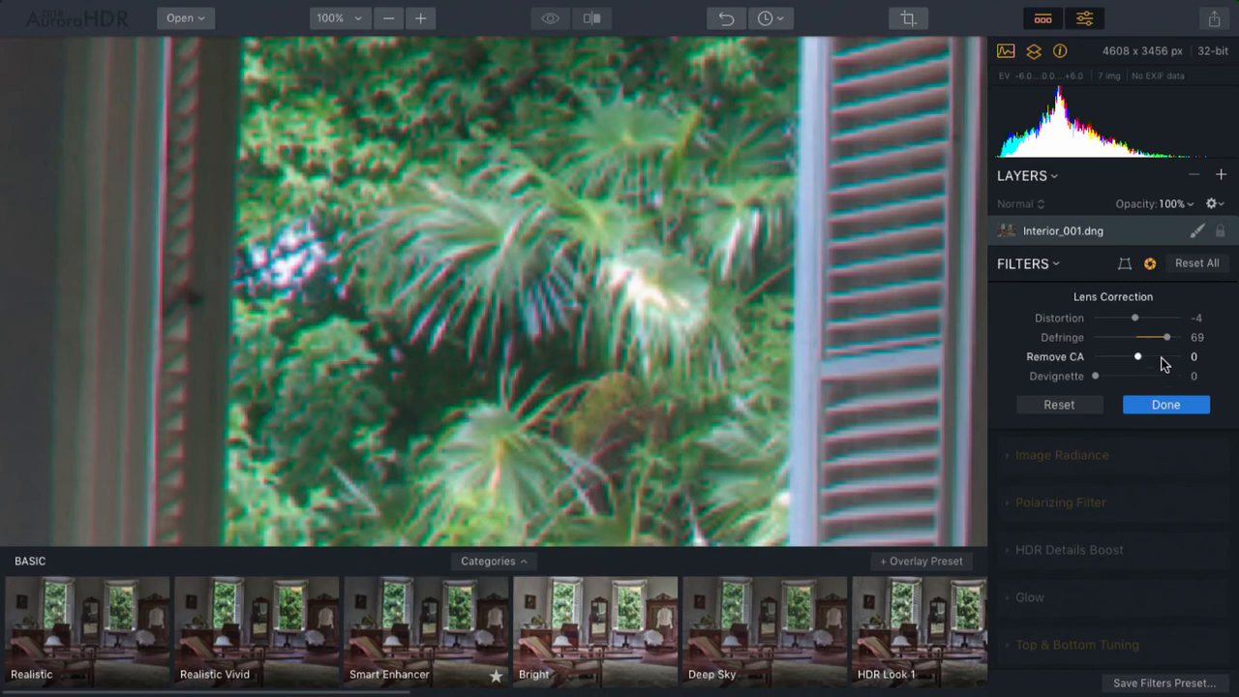
drag(1138, 356, 1161, 356)
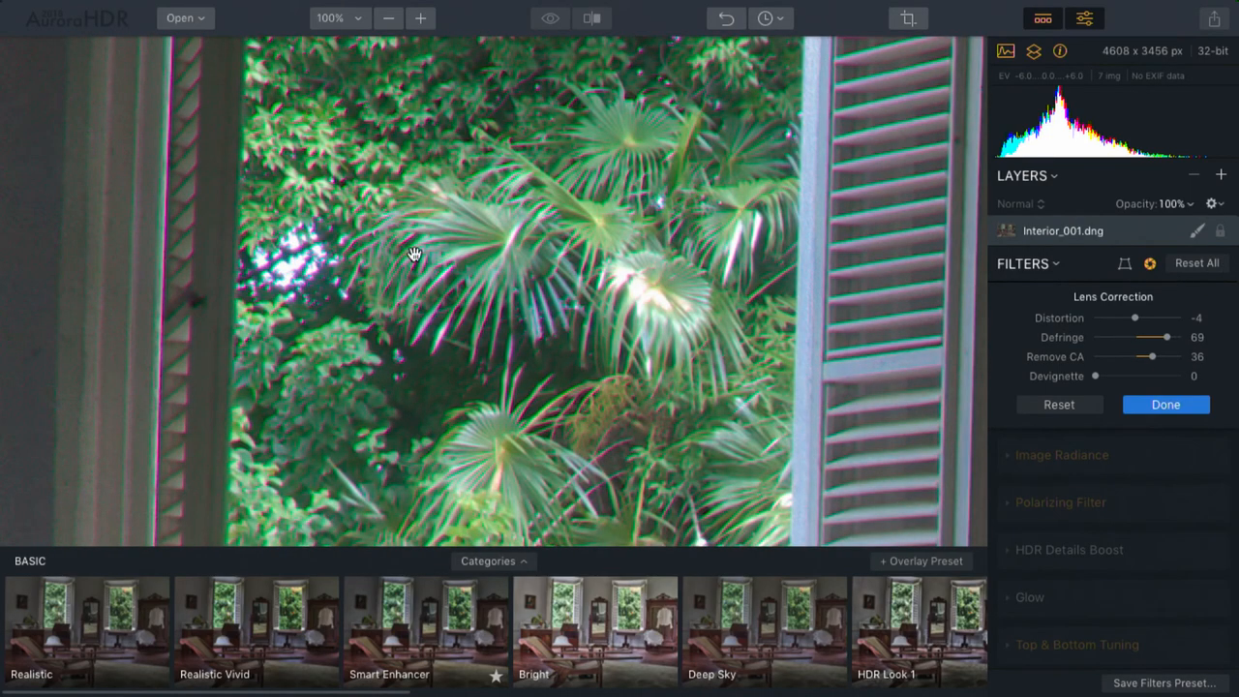
mouse_move(358, 281)
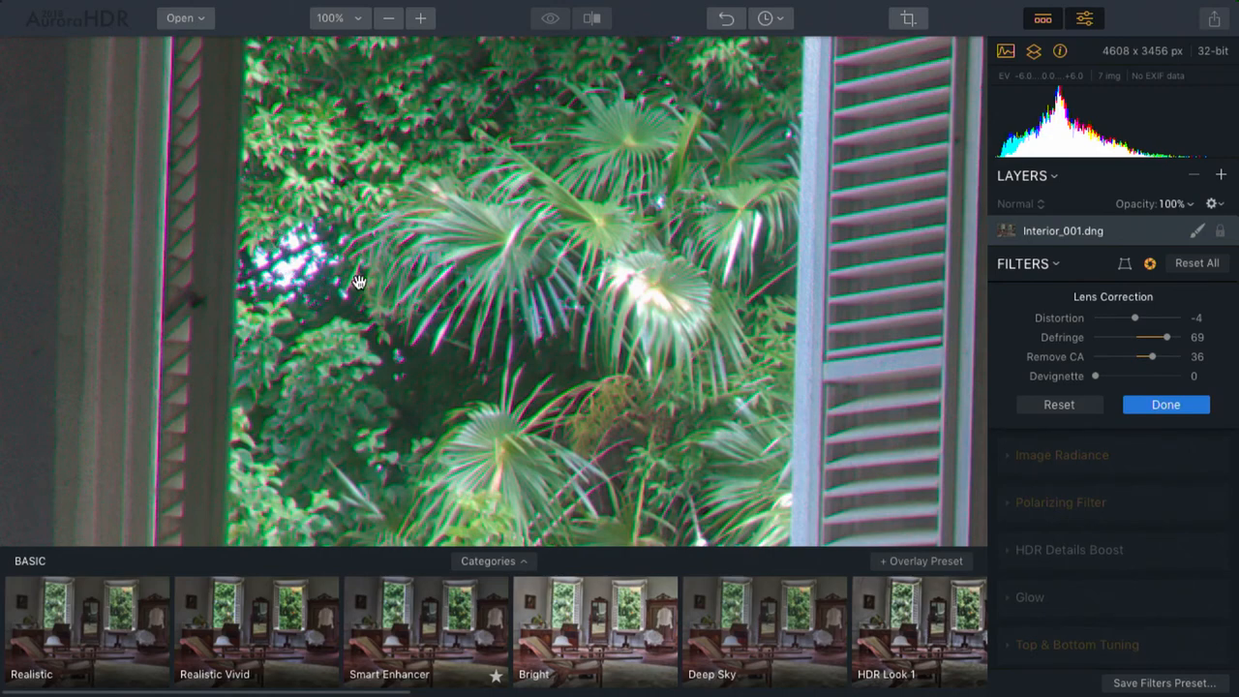
mouse_move(1044, 399)
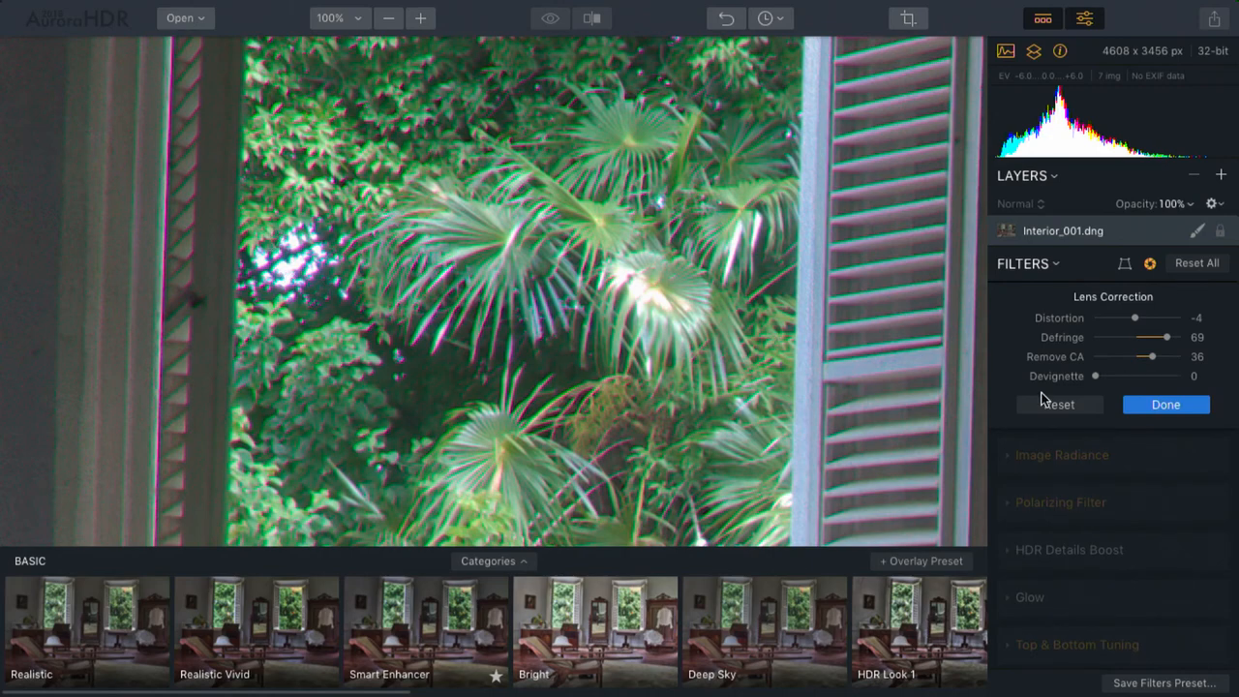
click(388, 19)
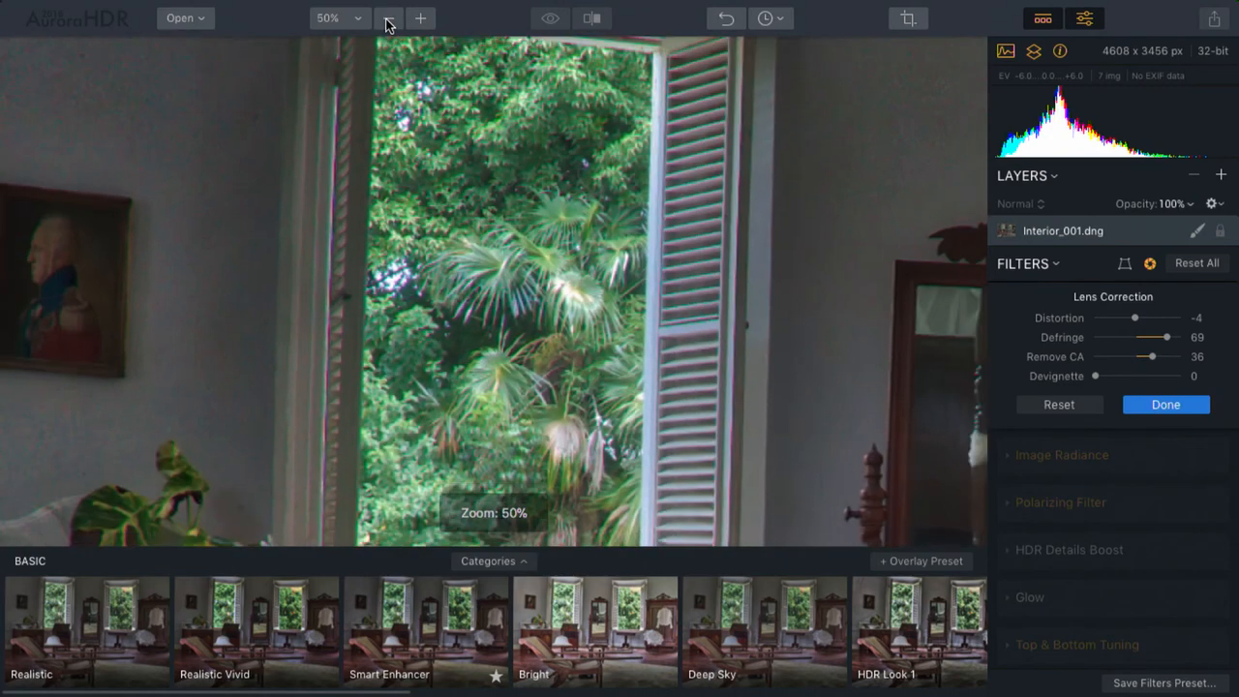
Try Devignette values between 0 and 73 on the zoomed-out photo, leaving it at 22
click(388, 18)
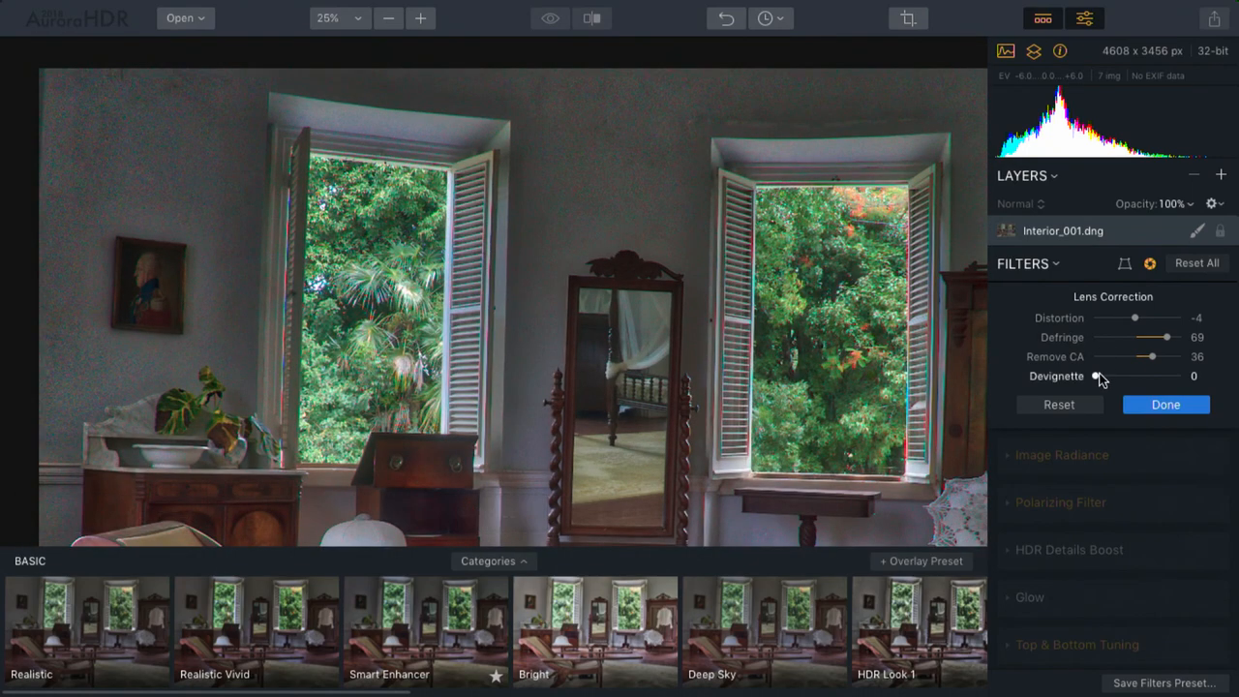
drag(1095, 376, 1113, 377)
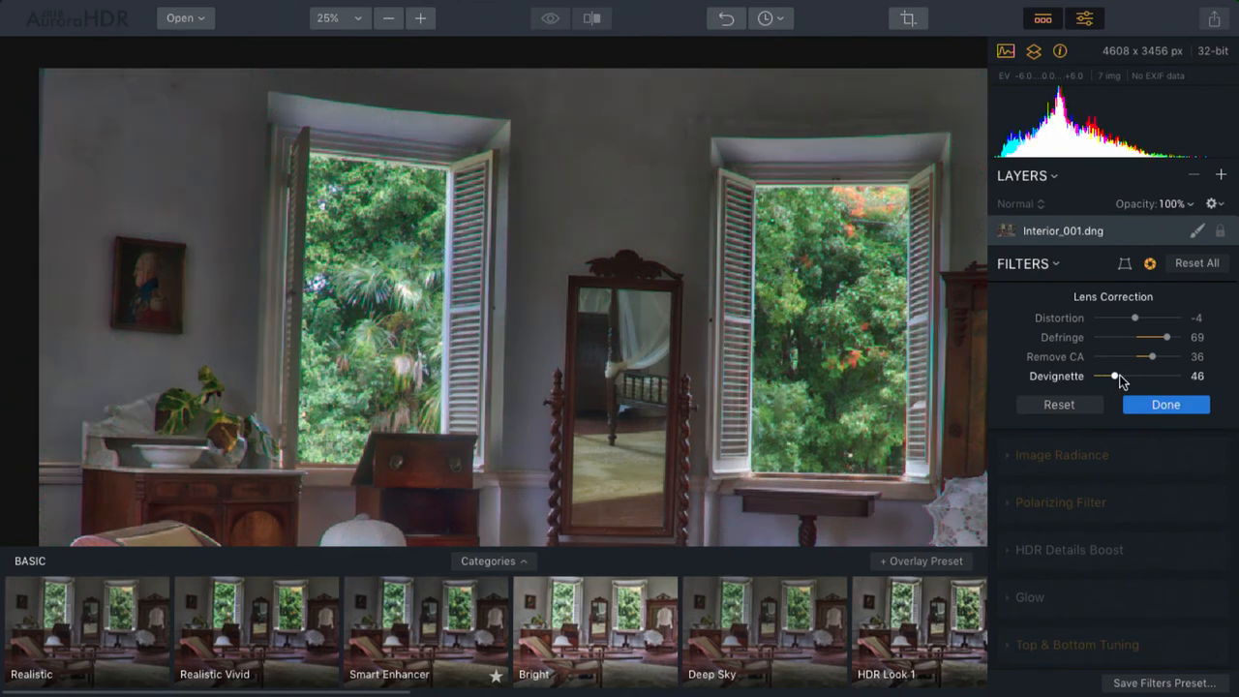
drag(1113, 375, 1161, 376)
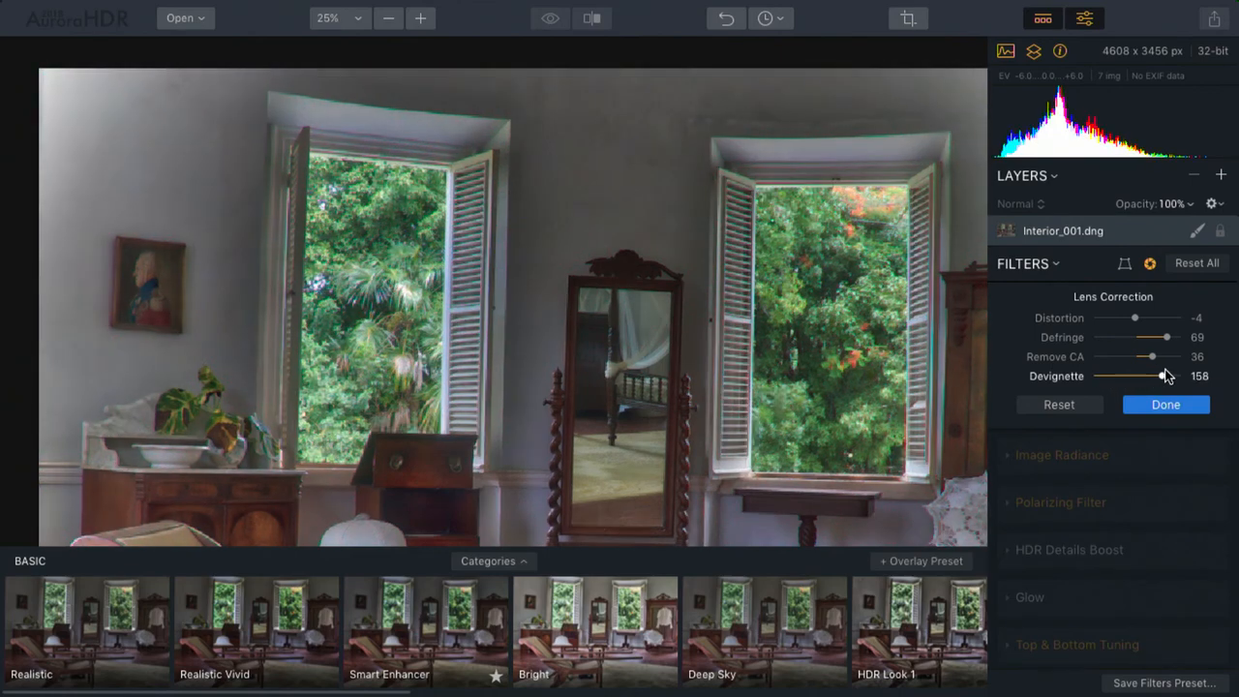
click(388, 19)
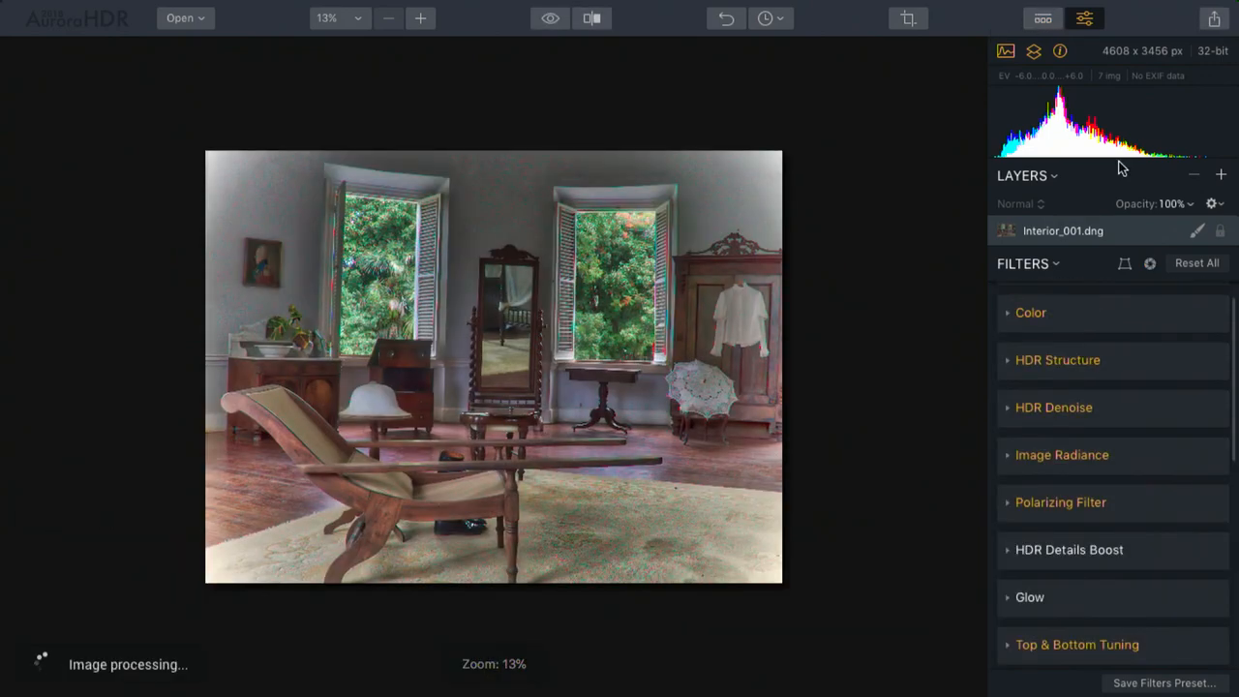
click(1150, 264)
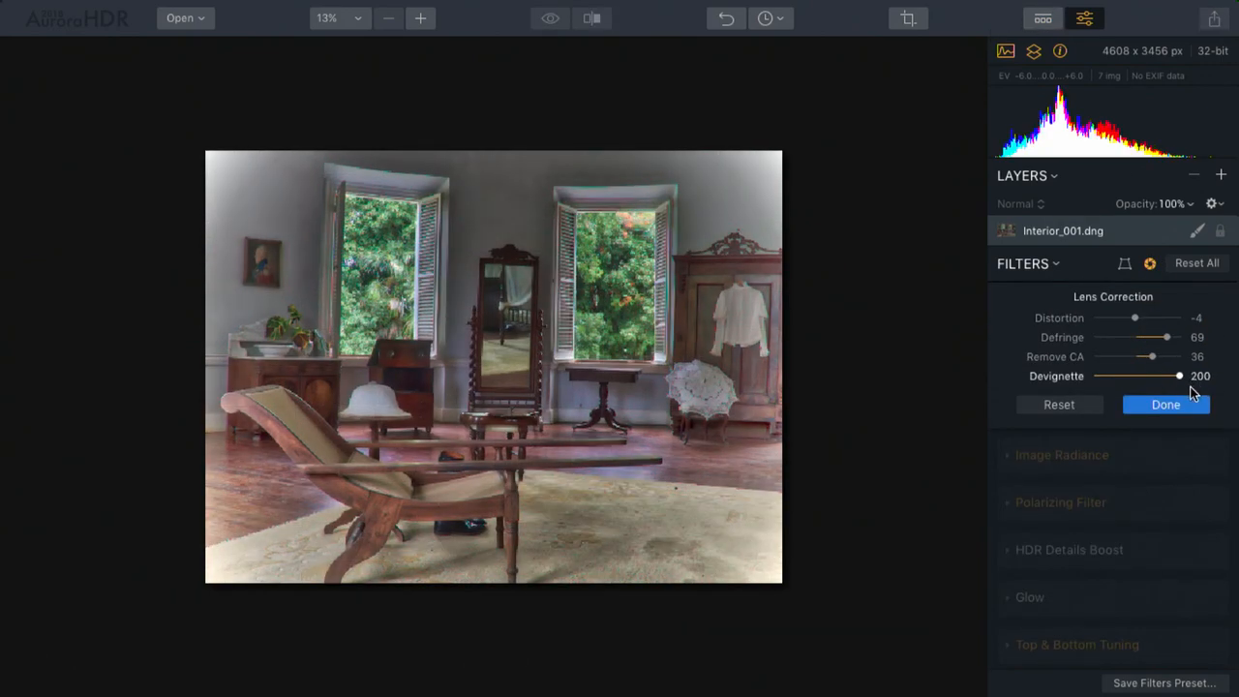
drag(1178, 376, 1125, 375)
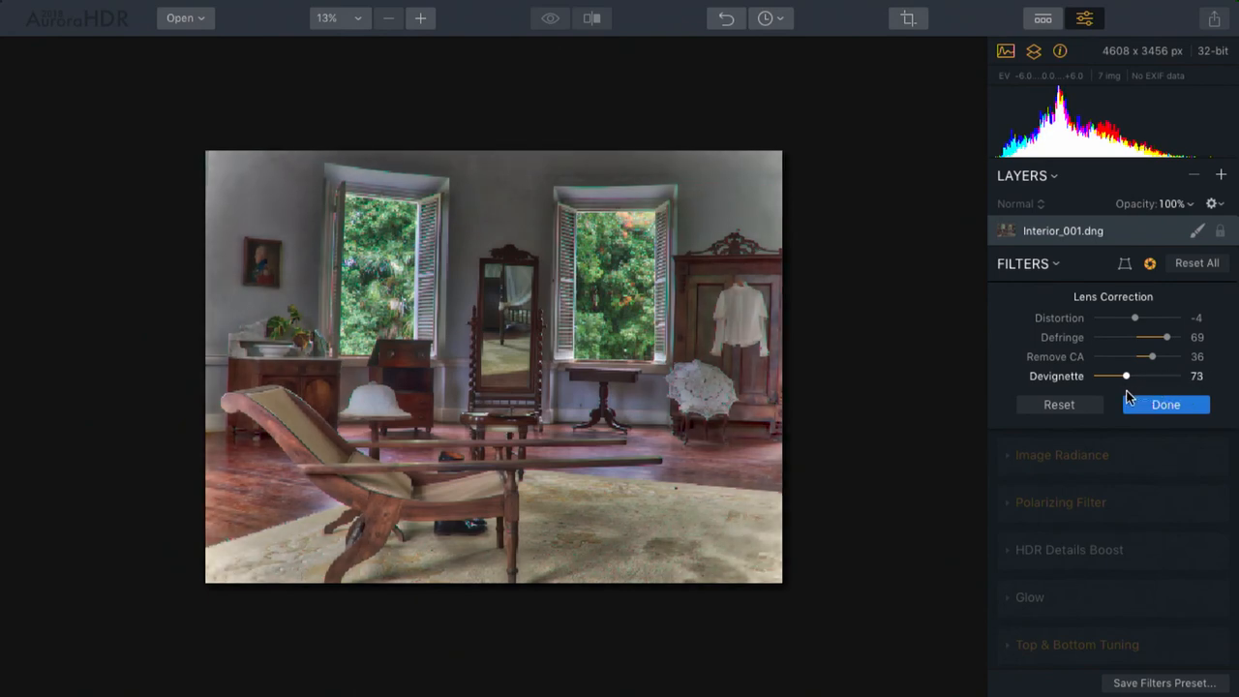
drag(1125, 376, 1095, 375)
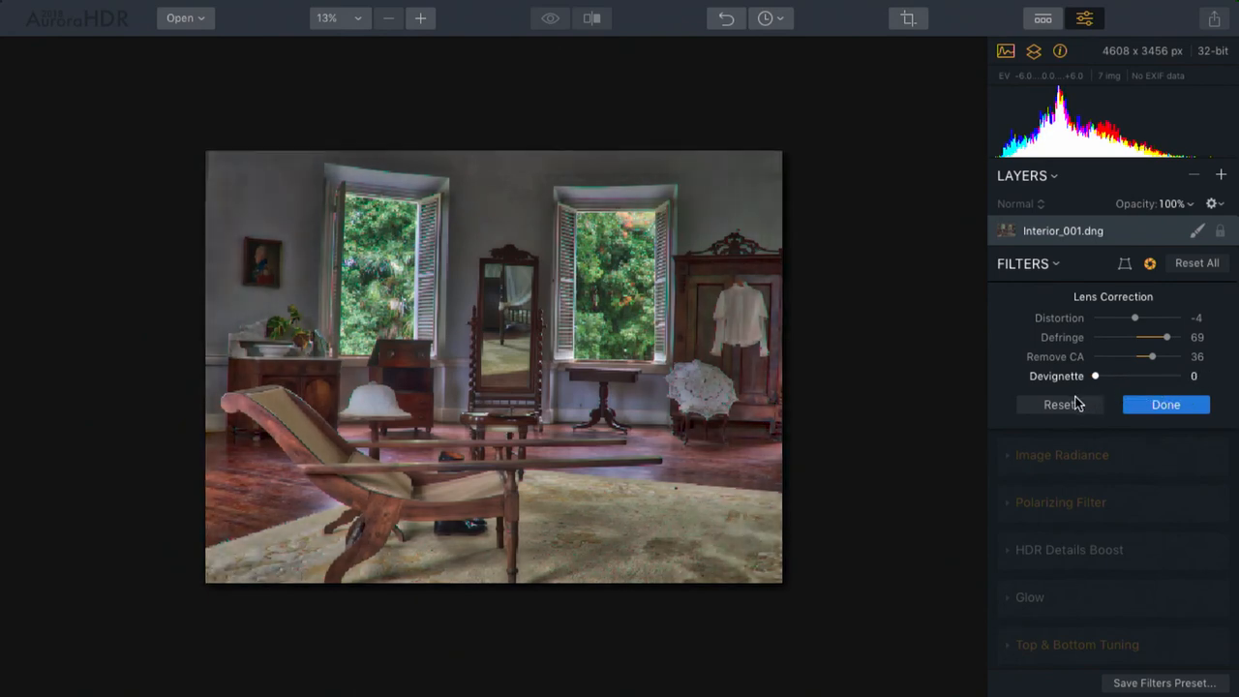
drag(1096, 376, 1109, 376)
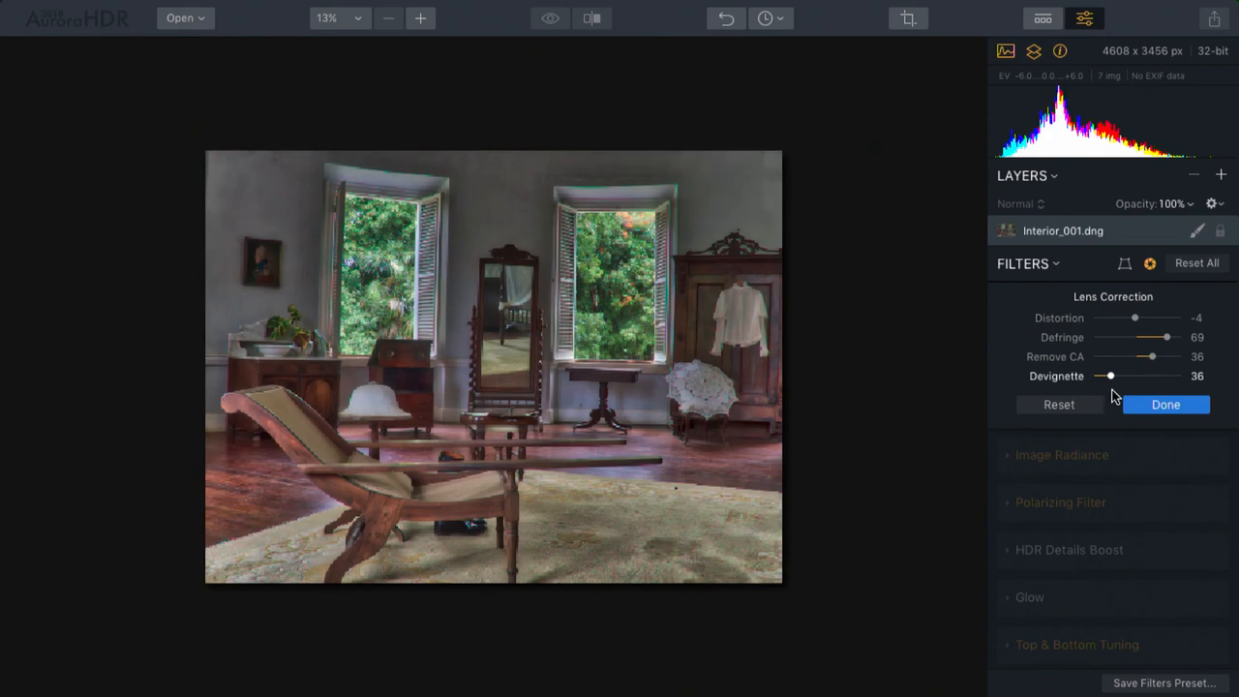
drag(1110, 375, 1103, 376)
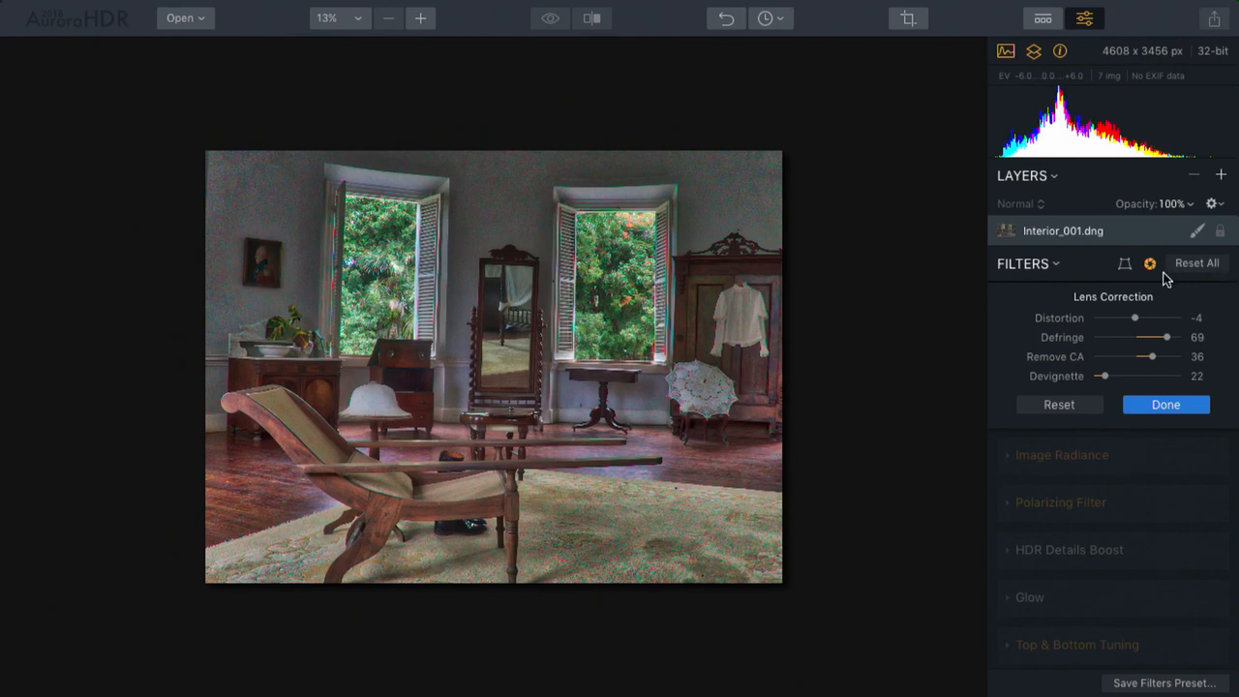
mouse_move(1152, 271)
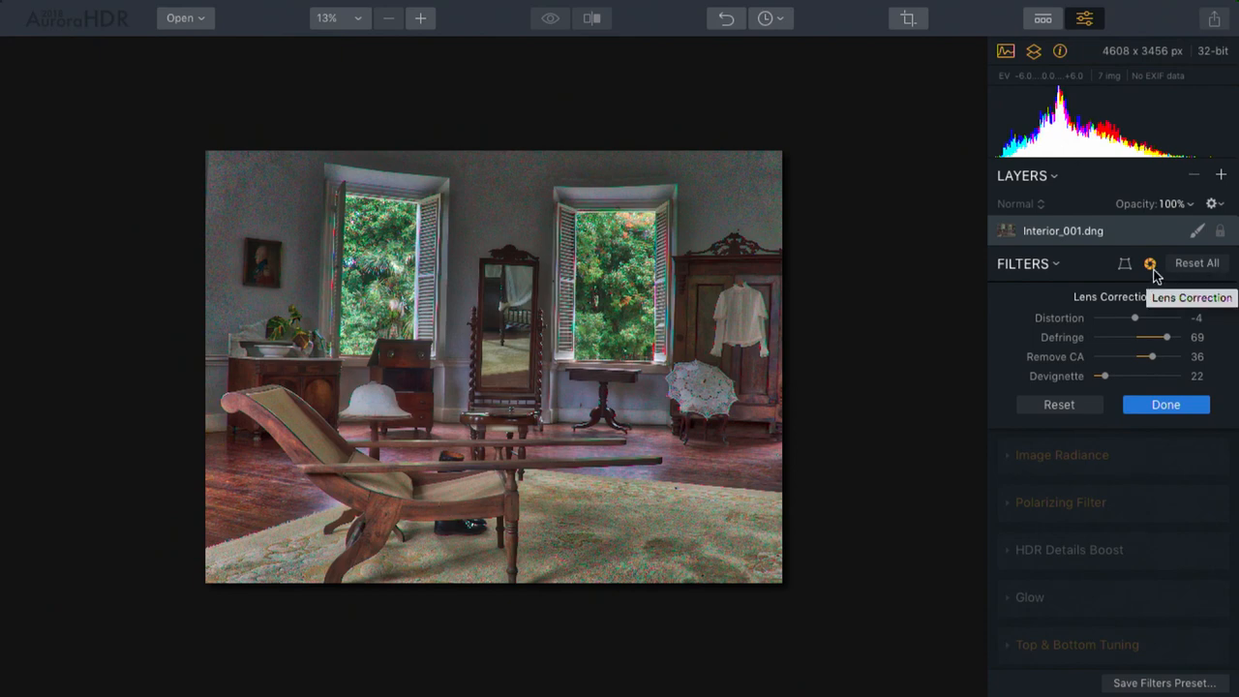